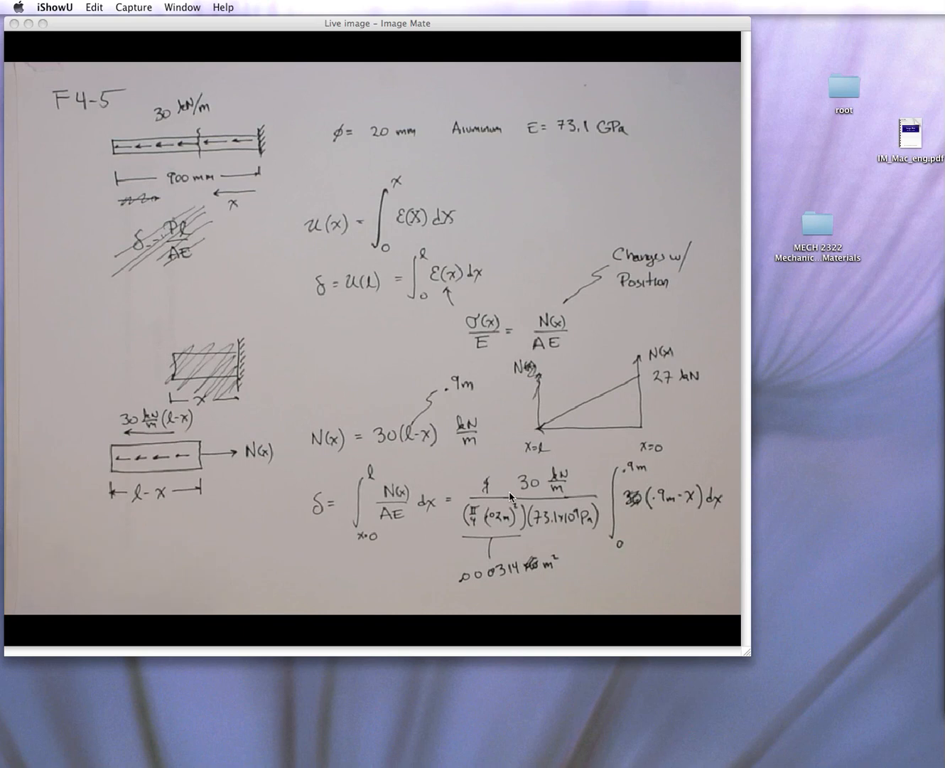
{"action": "mouse_move", "coordinate": [406, 636]}
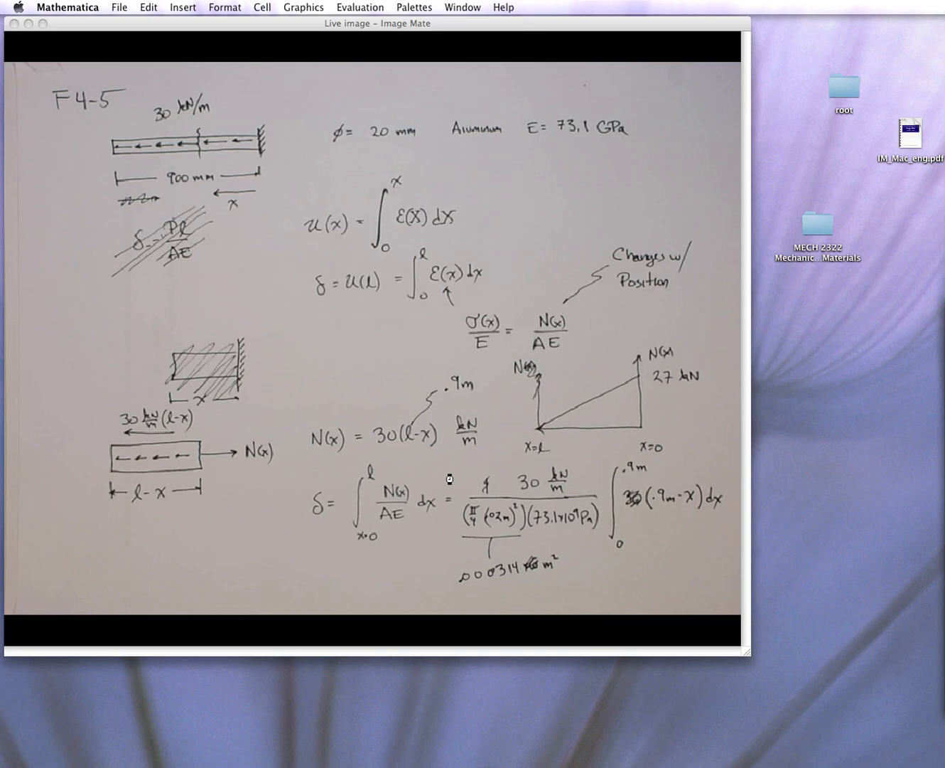
{"action": "mouse_move", "coordinate": [468, 489]}
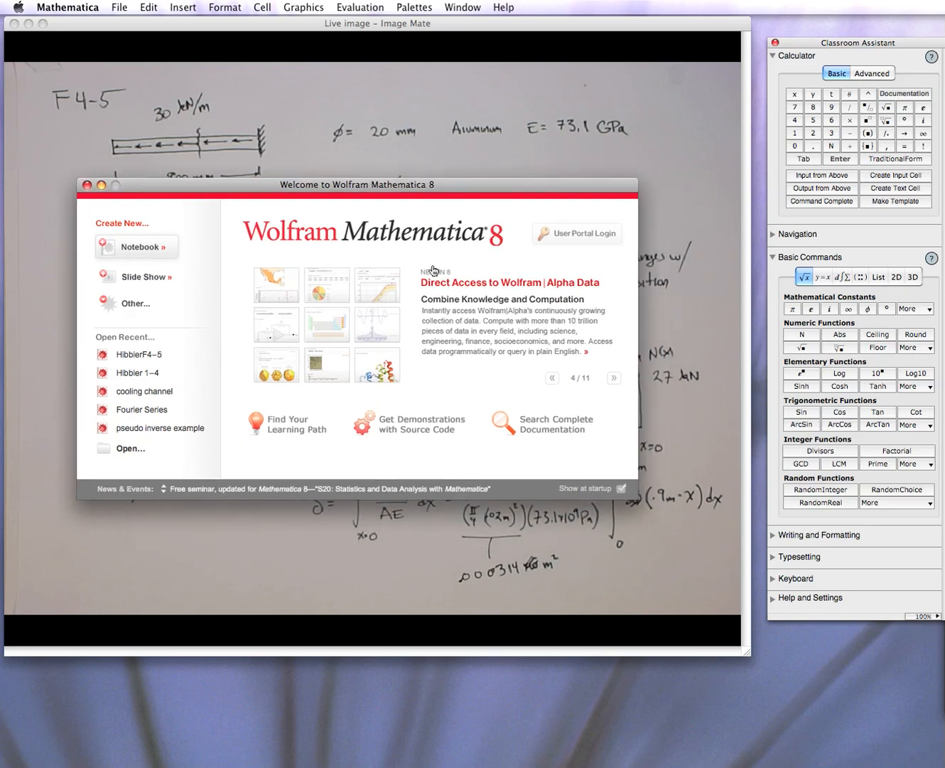
{"action": "mouse_move", "coordinate": [381, 313]}
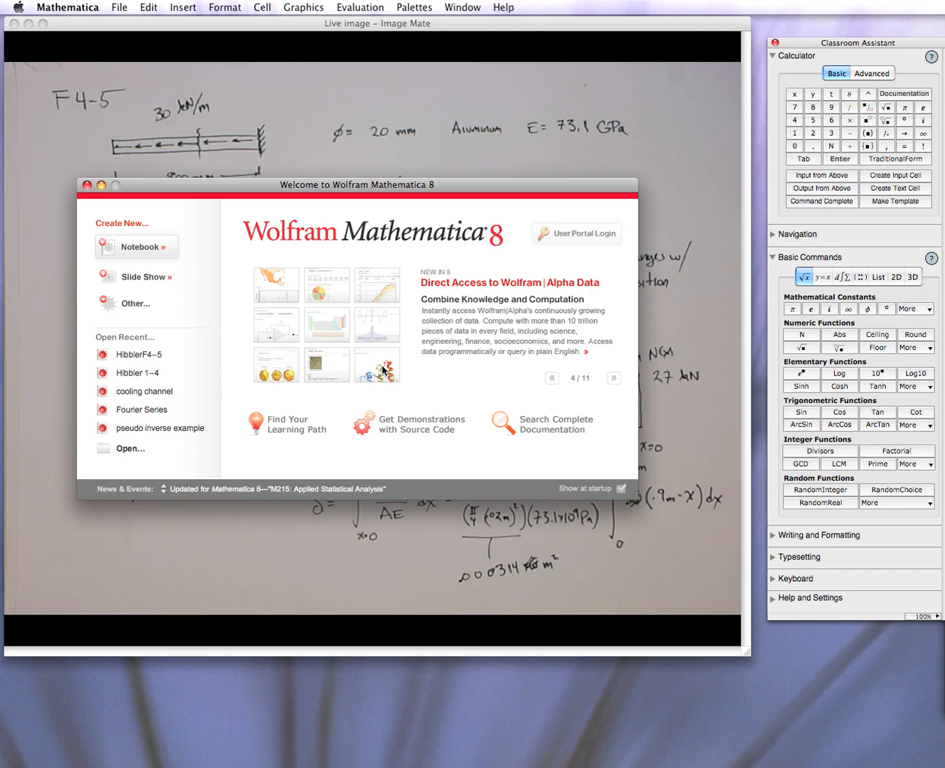
{"action": "mouse_move", "coordinate": [861, 48]}
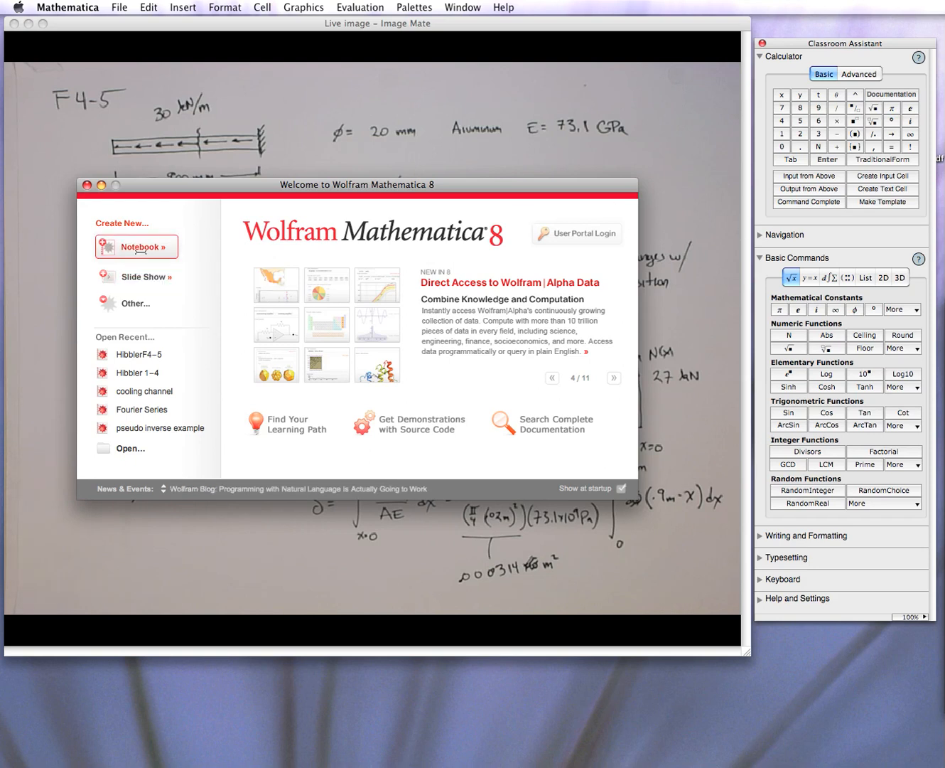
- Create a new blank notebook from the Mathematica 8 welcome screen
{"action": "left_click", "coordinate": [135, 247]}
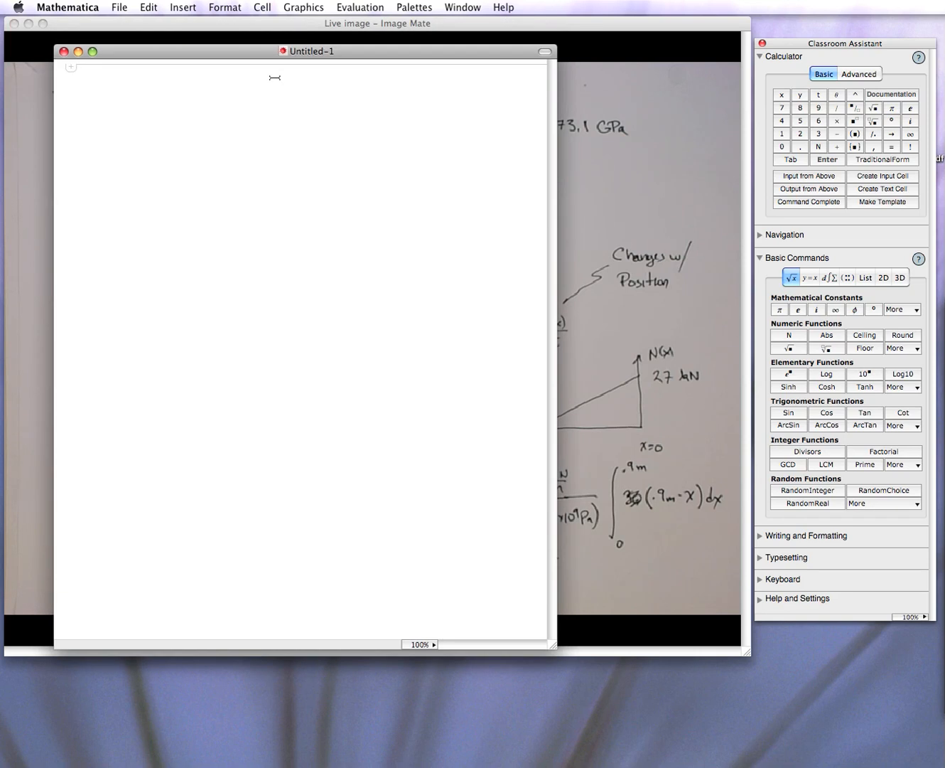
{"action": "mouse_move", "coordinate": [688, 341]}
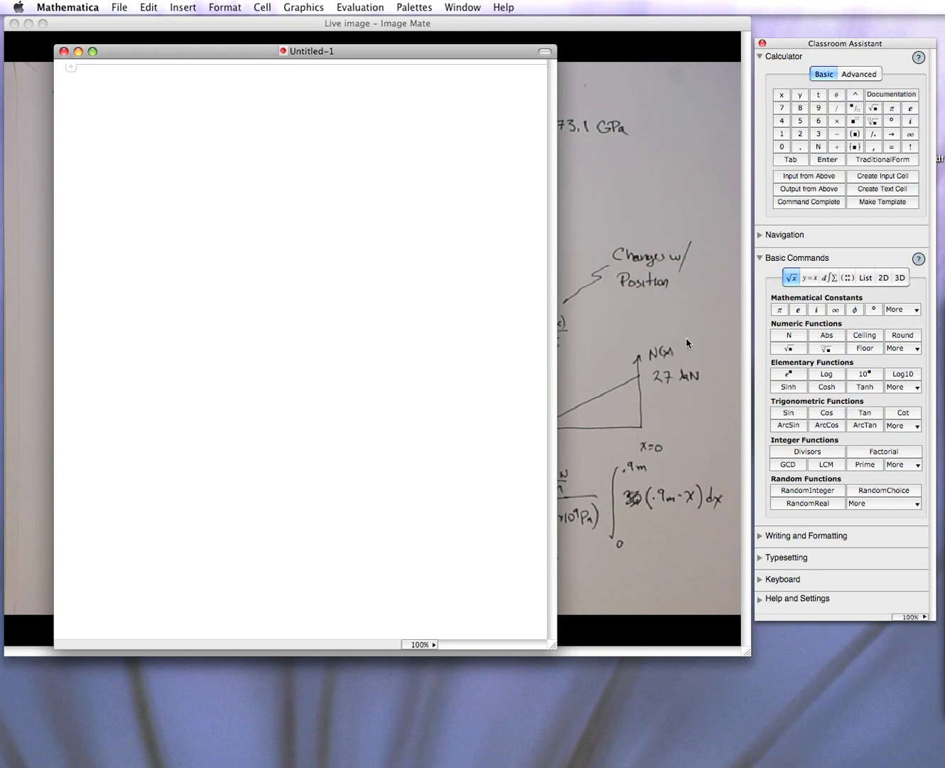
{"action": "mouse_move", "coordinate": [836, 282]}
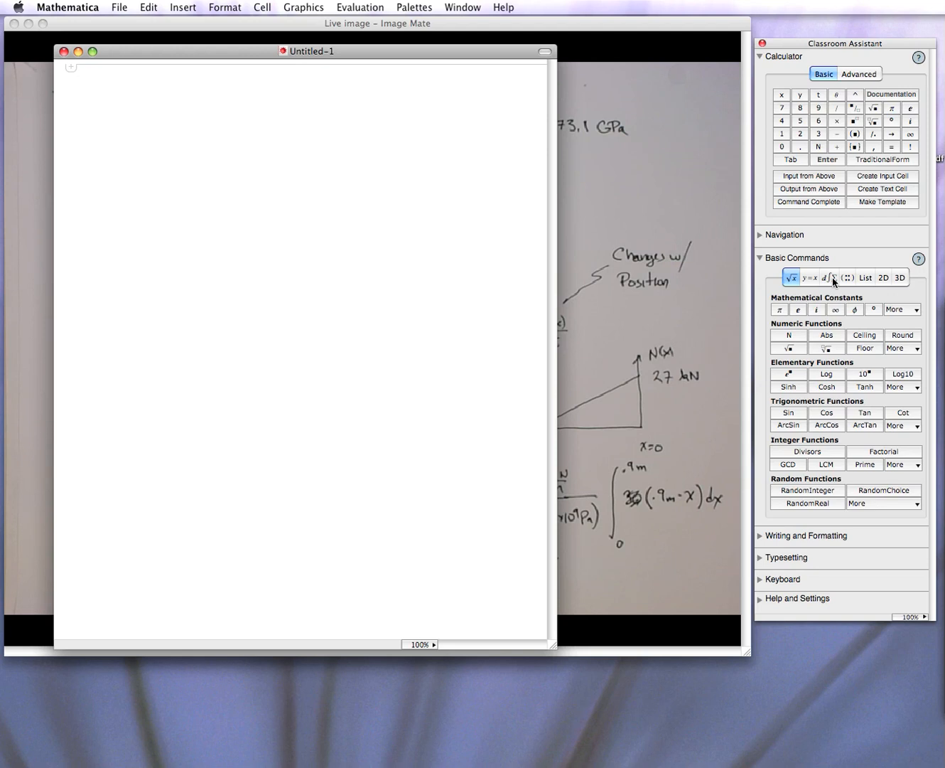
- Insert a definite integral template from the palette and fill in 3x²/(1 − x) with limit 2
{"action": "left_click", "coordinate": [833, 279]}
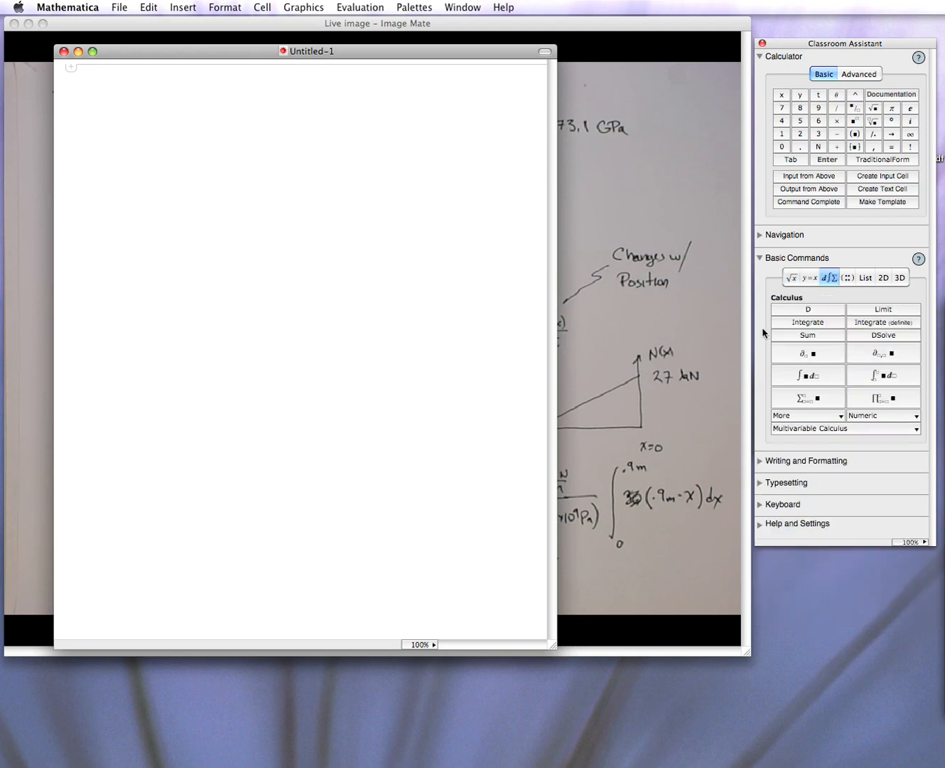
{"action": "mouse_move", "coordinate": [884, 377]}
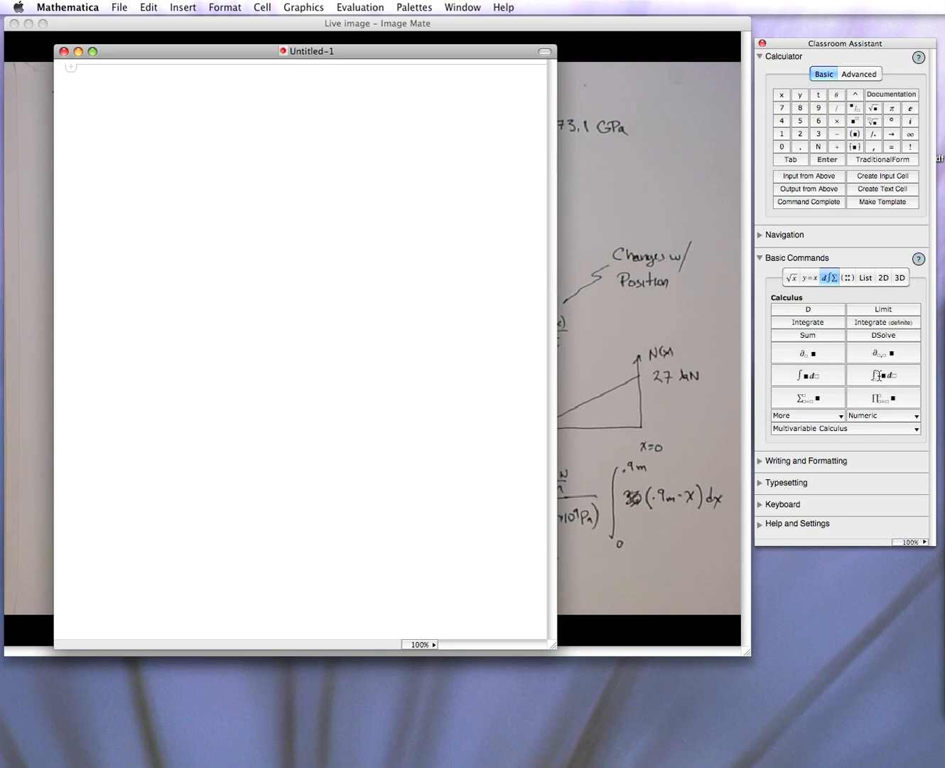
{"action": "left_click", "coordinate": [883, 375]}
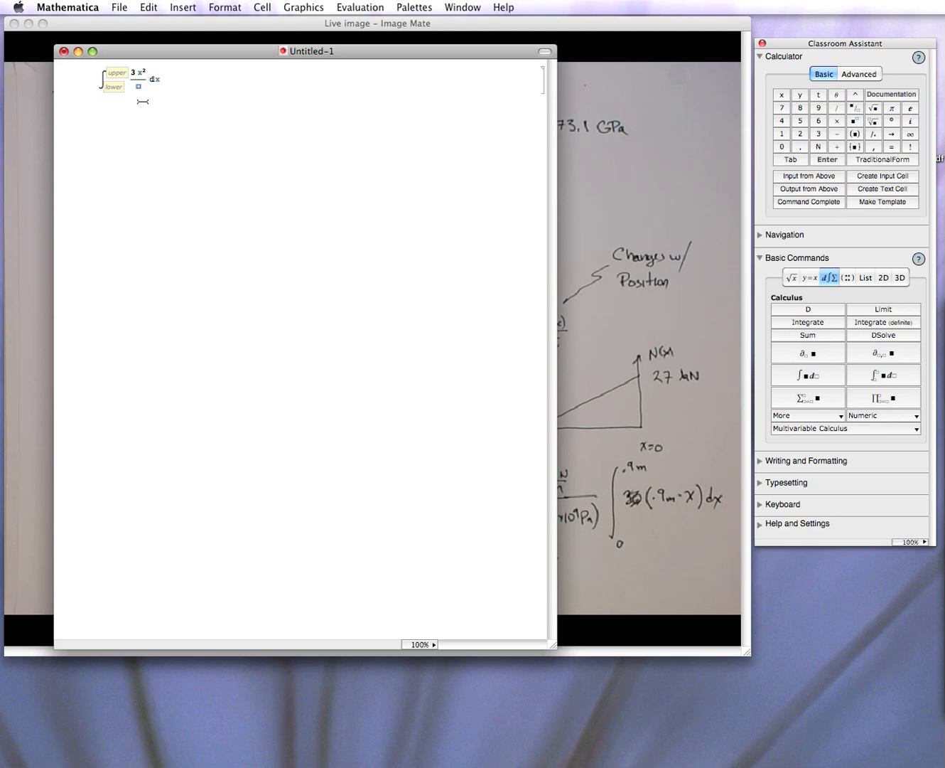
{"action": "type", "text": "1 - x"}
{"action": "left_click", "coordinate": [115, 87]}
{"action": "type", "text": "0"}
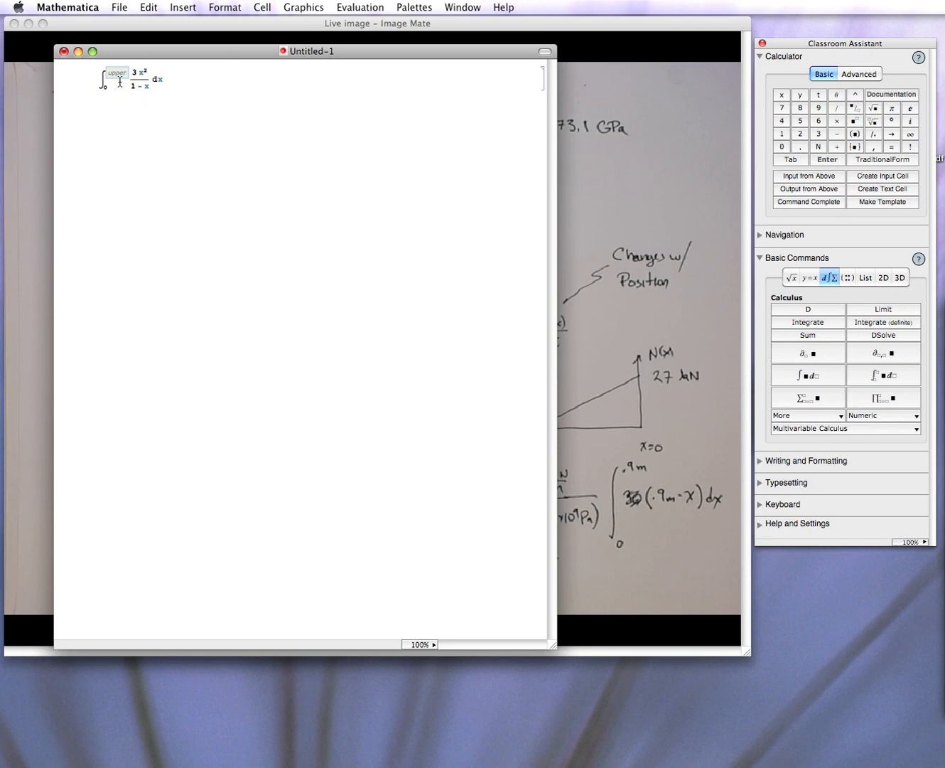
{"action": "type", "text": "2"}
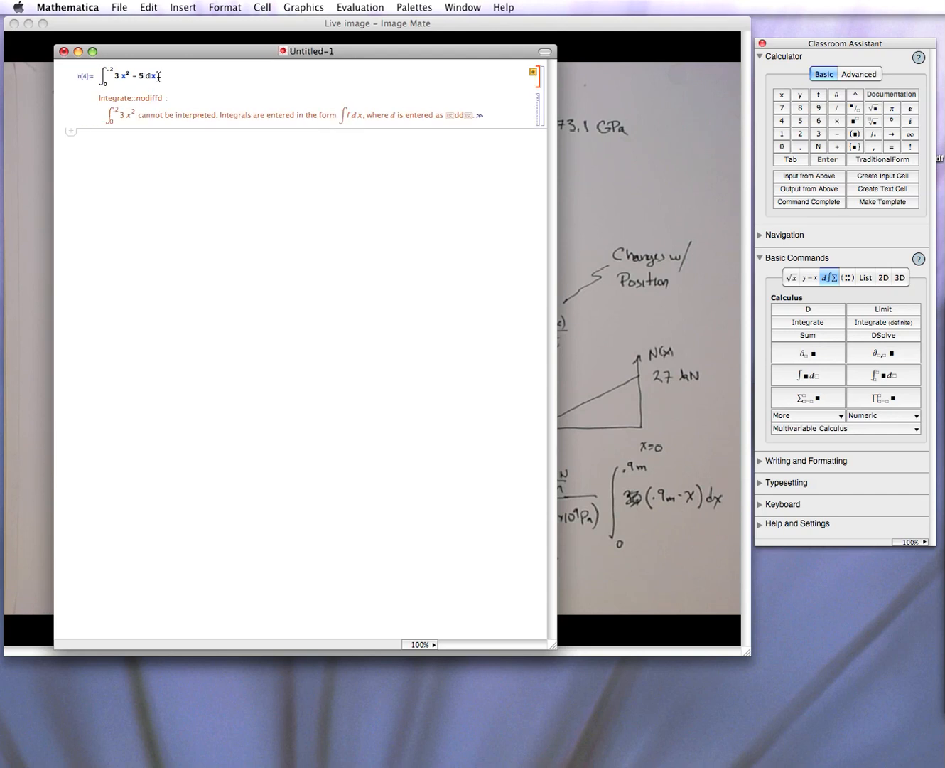
{"action": "mouse_move", "coordinate": [181, 77]}
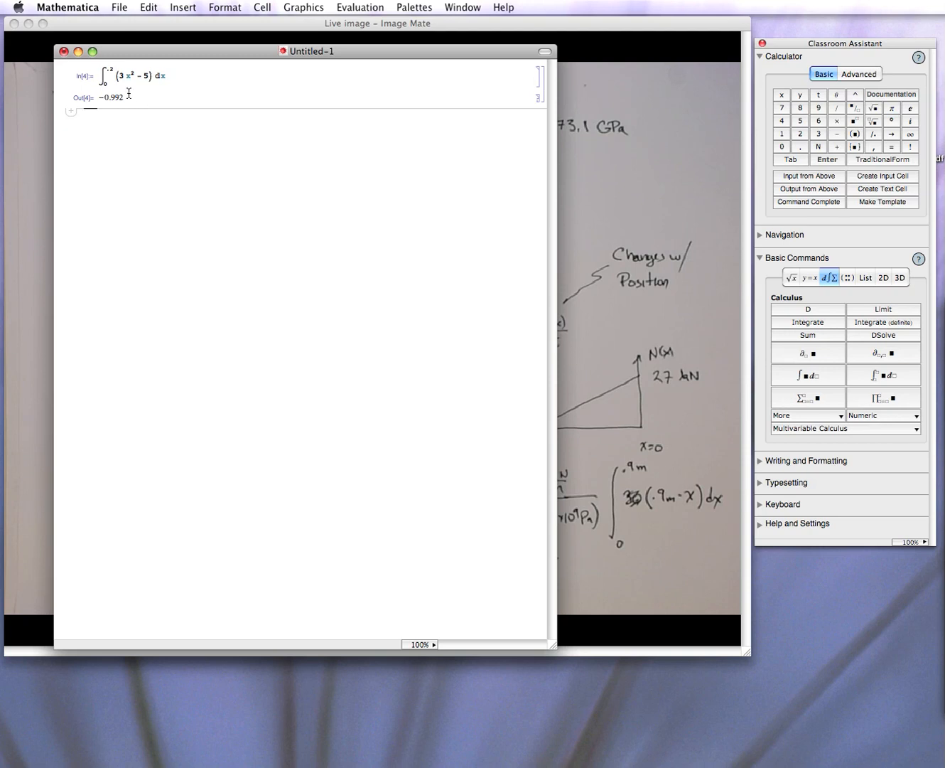
{"action": "mouse_move", "coordinate": [145, 102]}
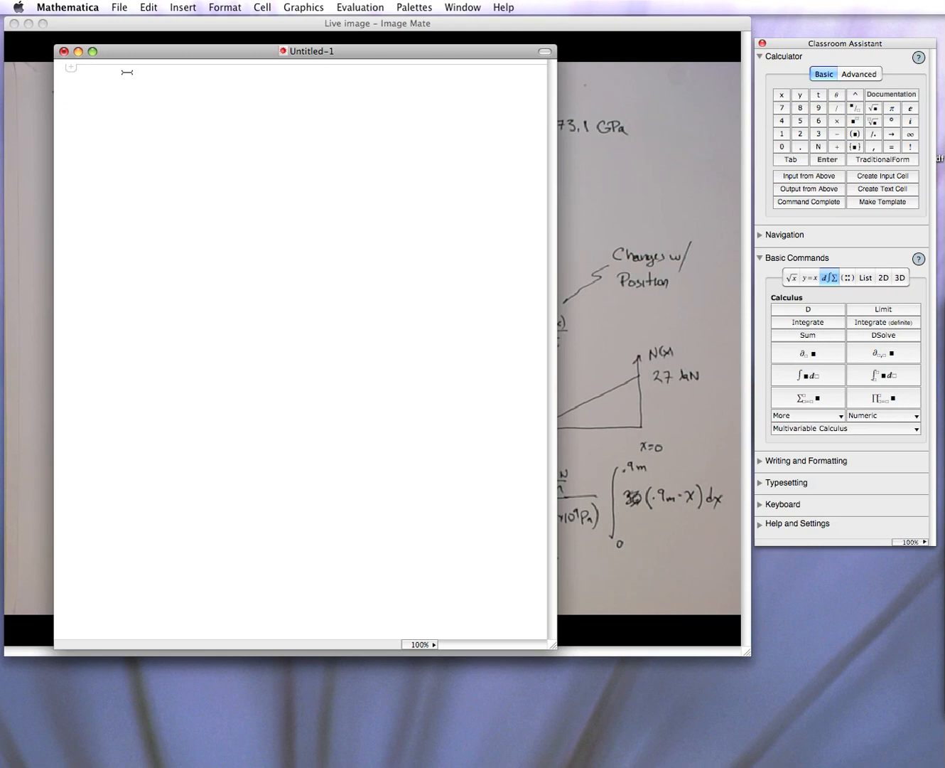
- Define the constants dia = .02, L = .9 and w = 30000 in one input cell
{"action": "type", "text": "dial"}
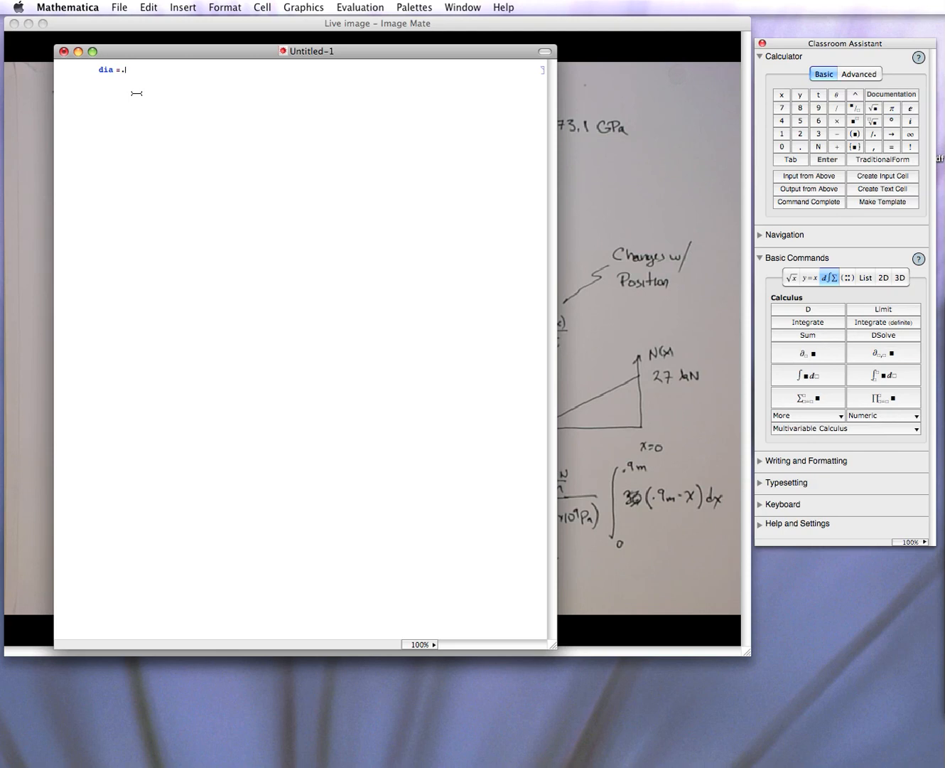
{"action": "type", "text": "02"}
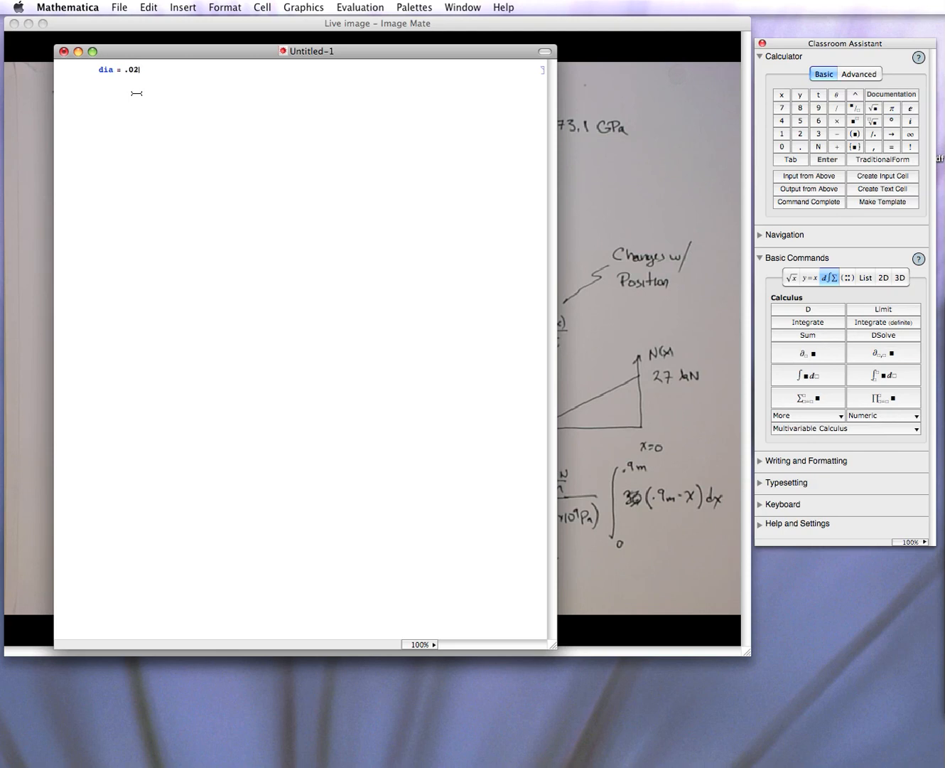
{"action": "type", "text": ";"}
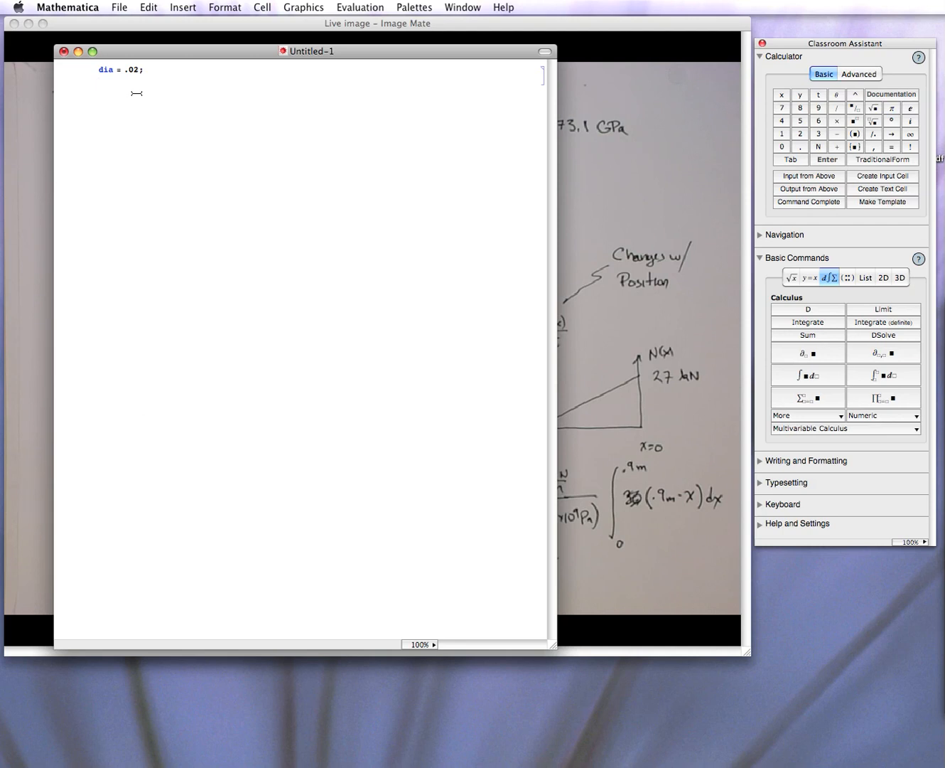
{"action": "type", "text": "L ="}
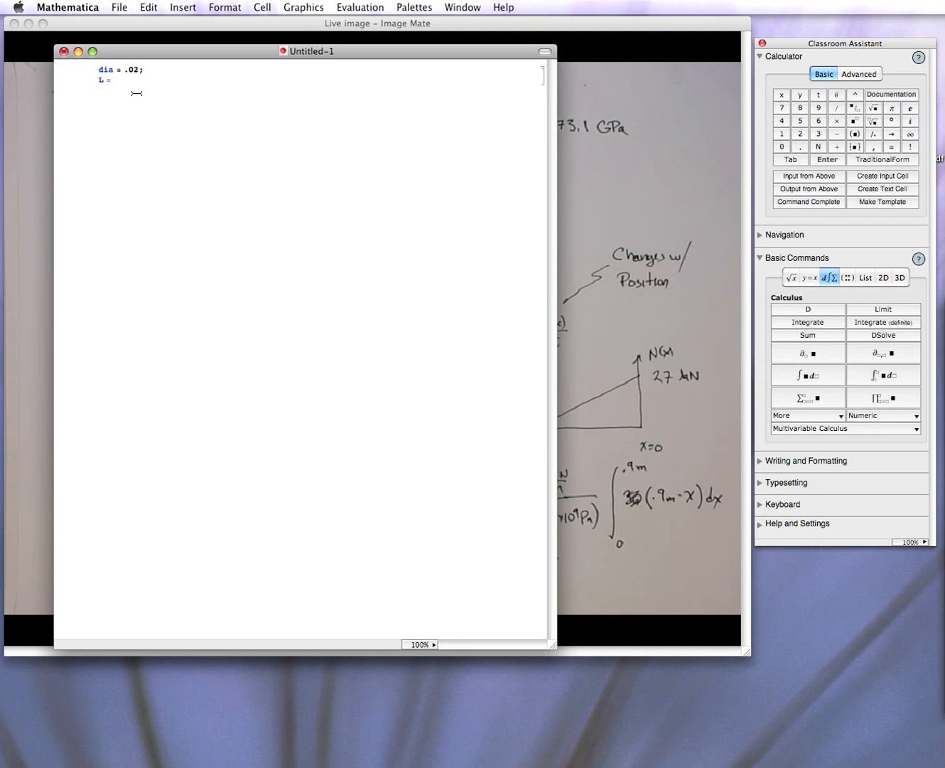
{"action": "type", "text": ".9;"}
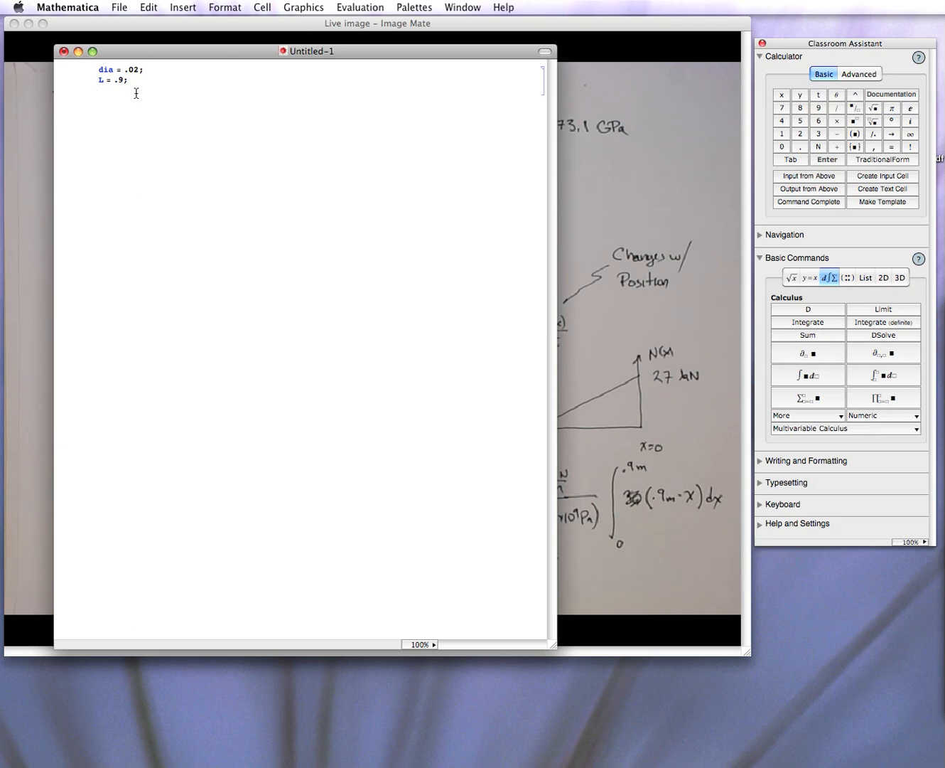
{"action": "type", "text": "w ="}
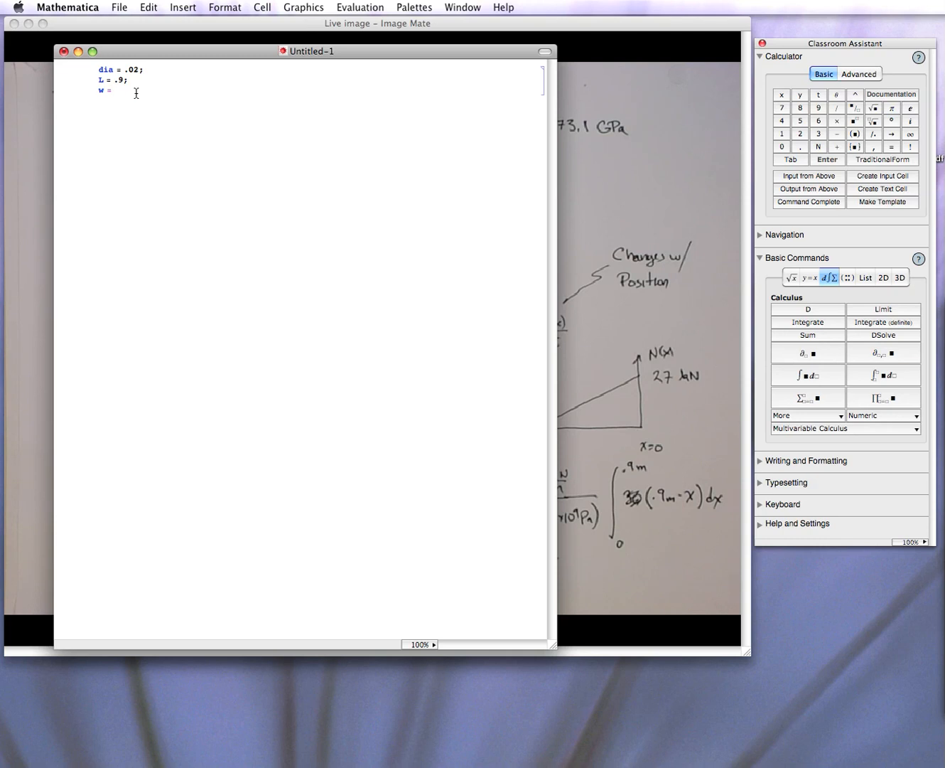
{"action": "type", "text": "30"}
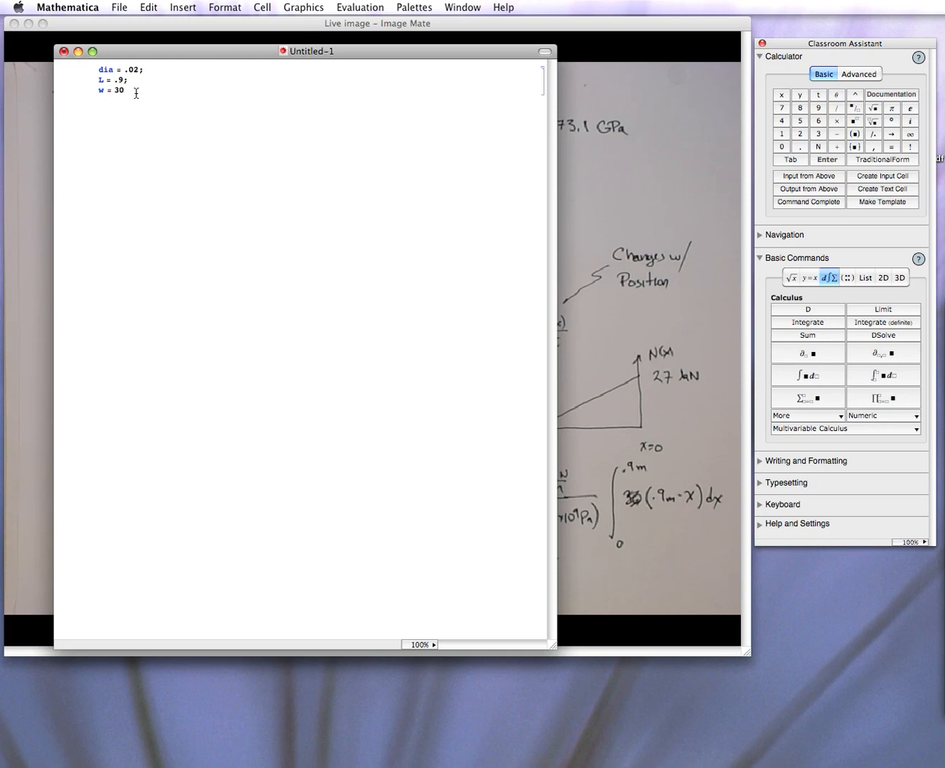
{"action": "type", "text": "000"}
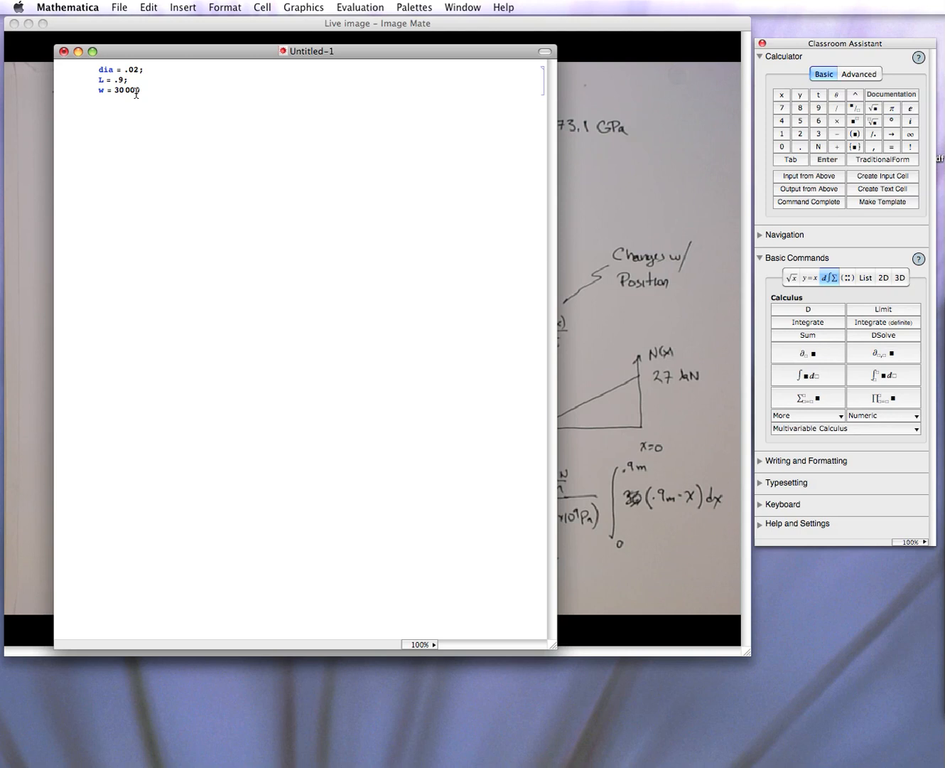
{"action": "type", "text": ";"}
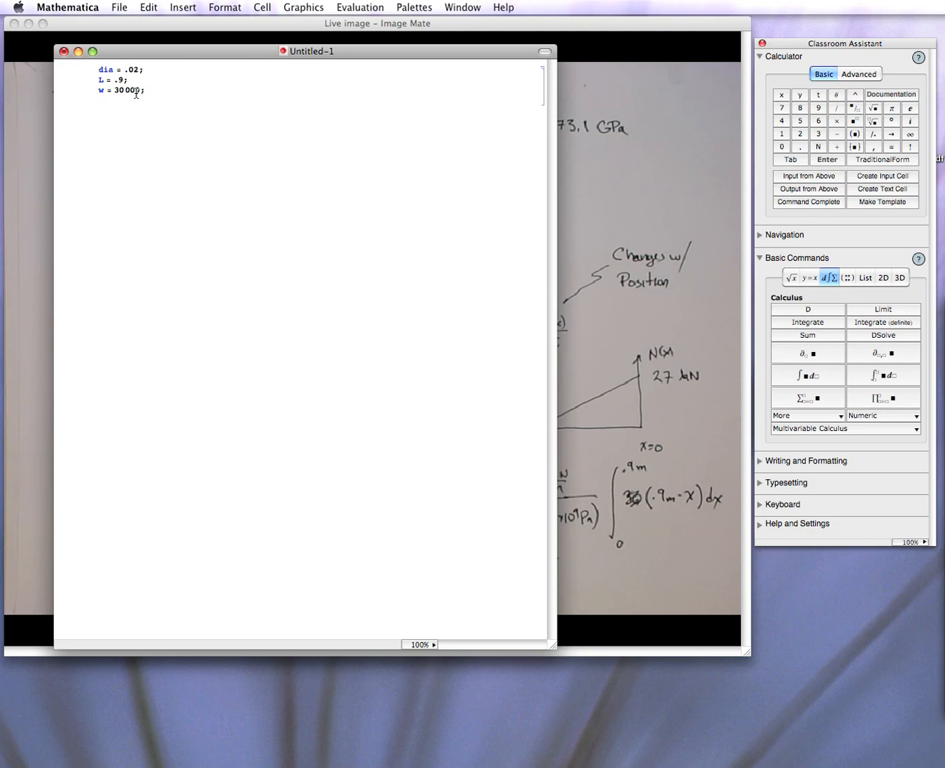
- Add Young = 73.1*10^9 to the cell and evaluate the constants
{"action": "type", "text": "Young"}
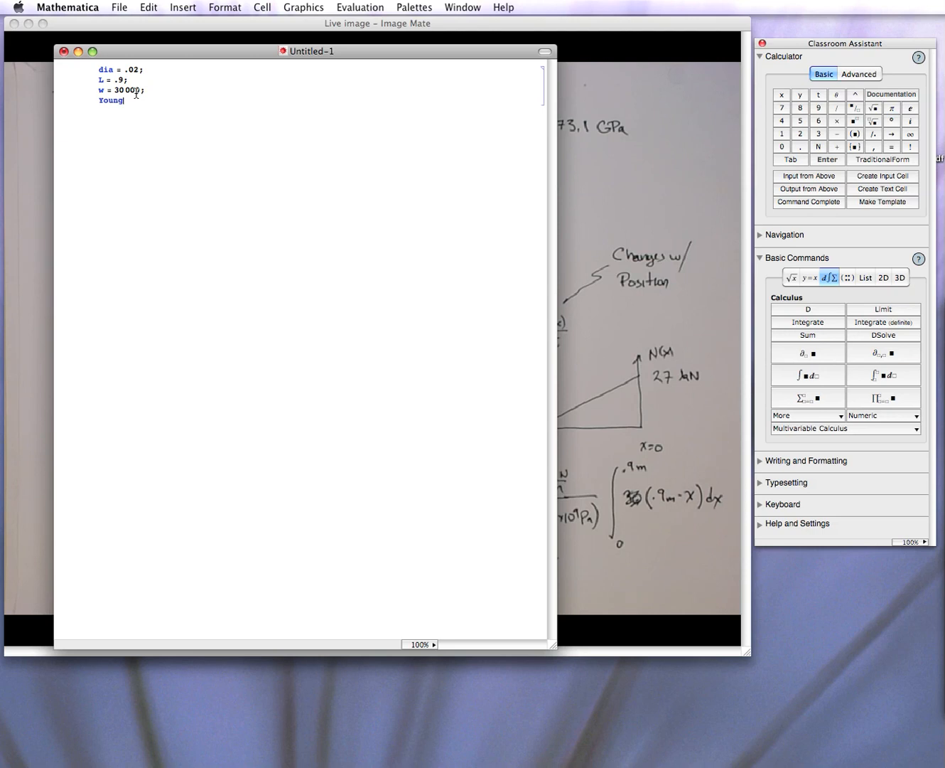
{"action": "type", "text": "="}
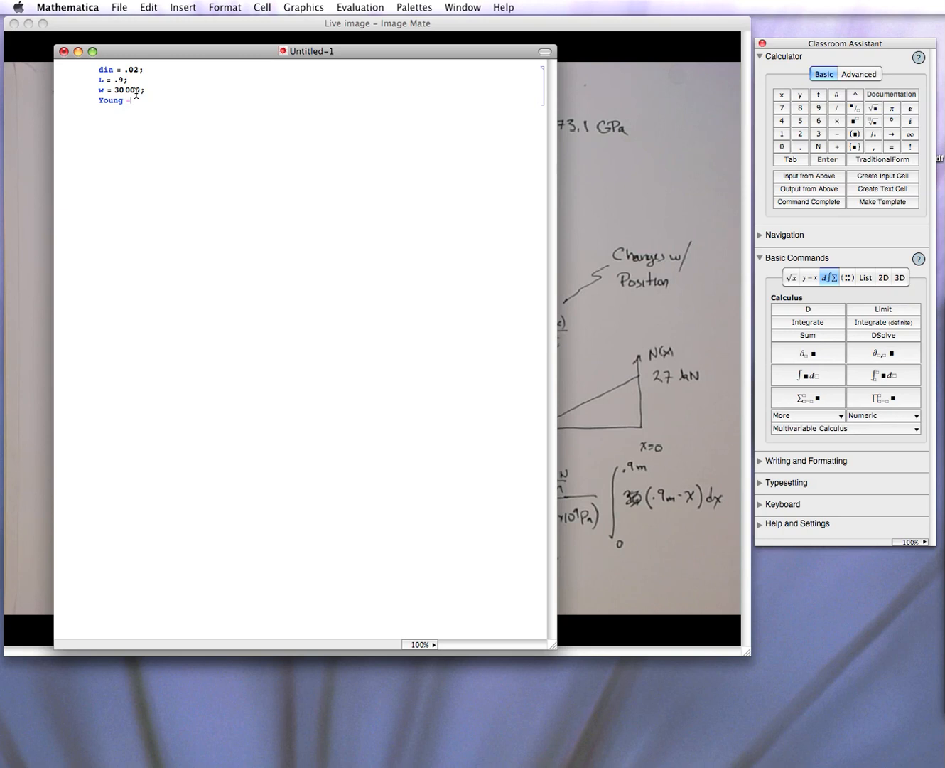
{"action": "type", "text": "73.1 × 10⁹"}
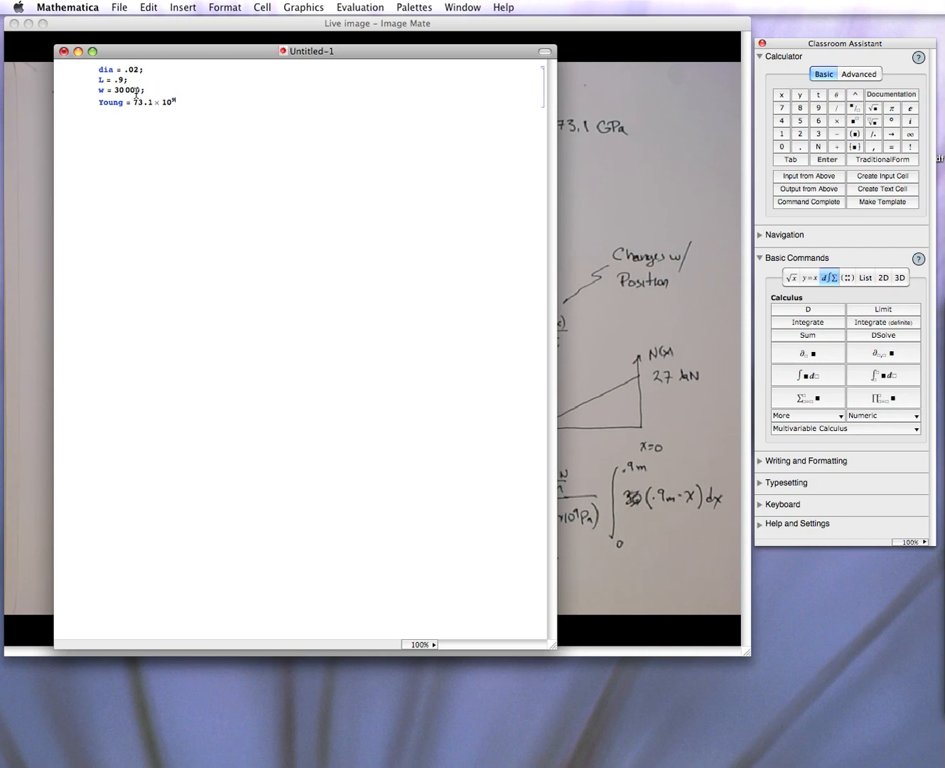
{"action": "type", "text": "9;"}
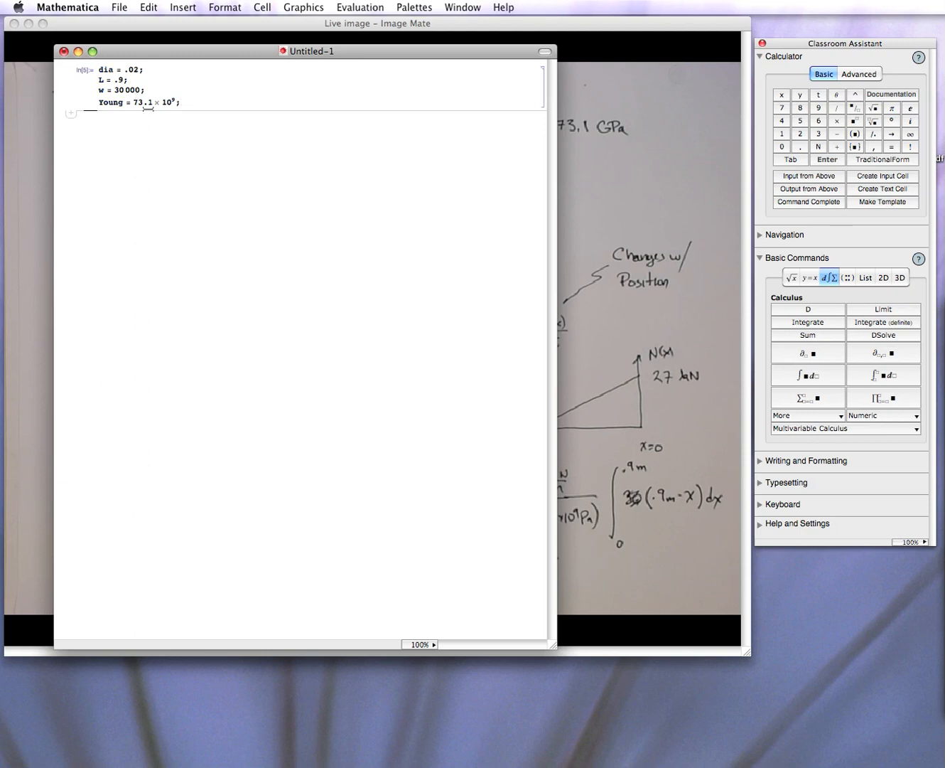
{"action": "mouse_move", "coordinate": [152, 131]}
{"action": "type", "text": "A ="}
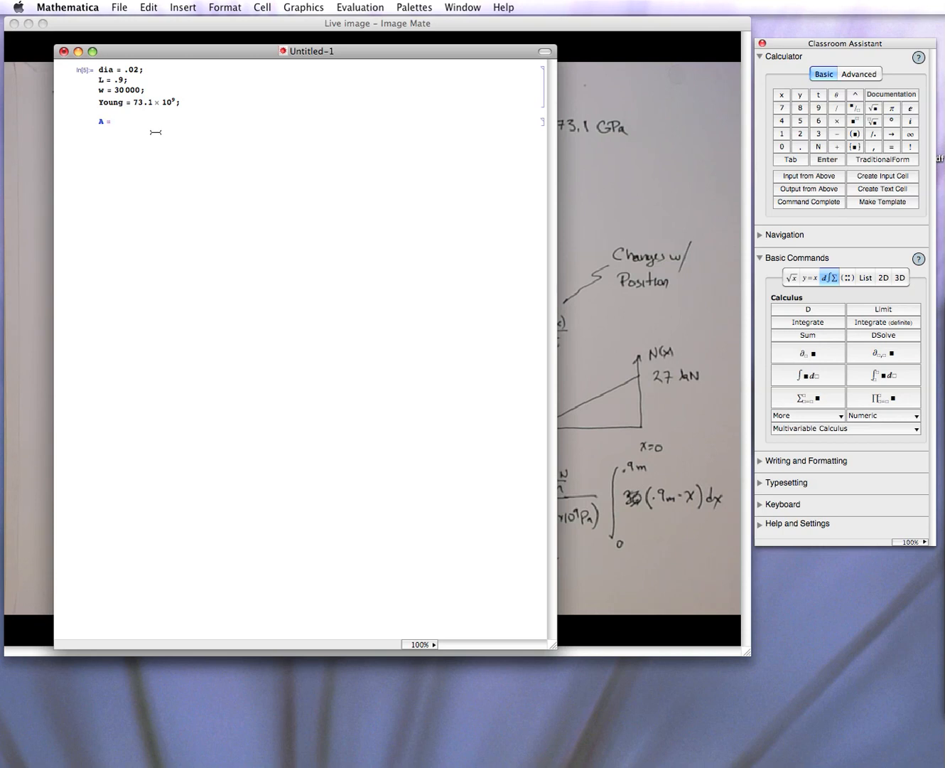
- Evaluate the cross-sectional area A = Pi/4 dia^2, giving 0.000314159, and begin a δ cell
{"action": "type", "text": "pi"}
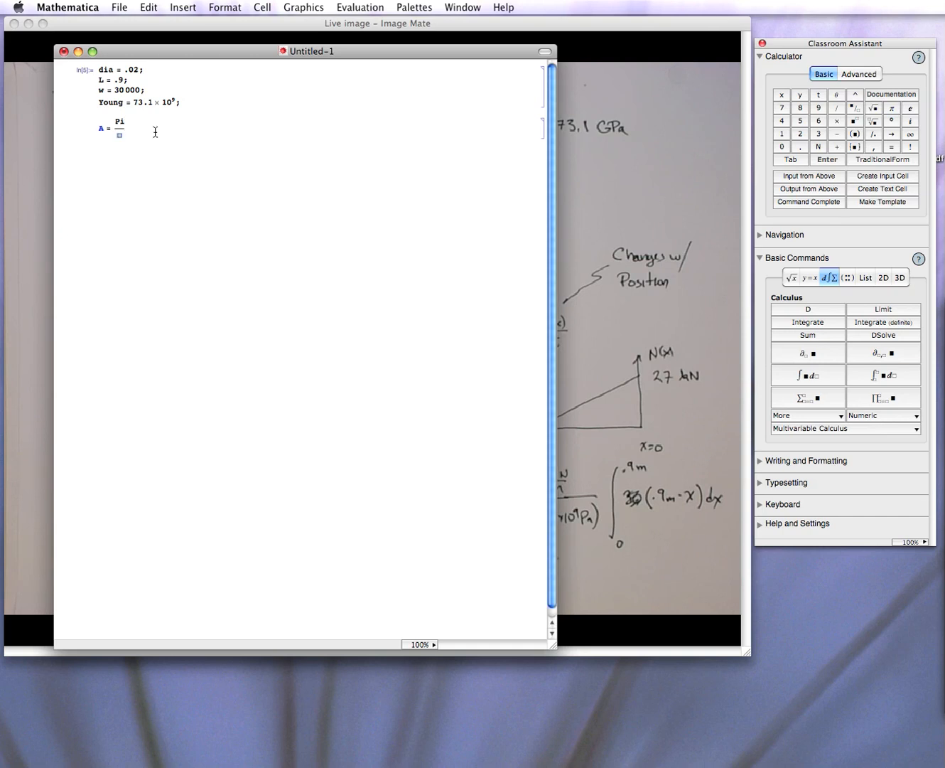
{"action": "type", "text": "4"}
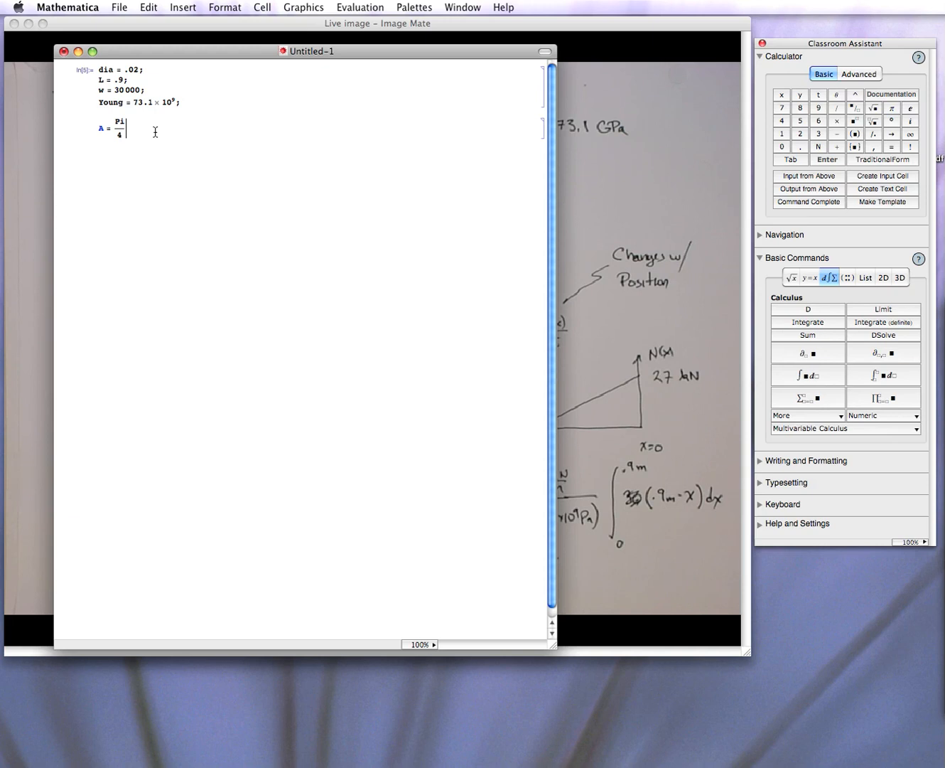
{"action": "type", "text": "dia"}
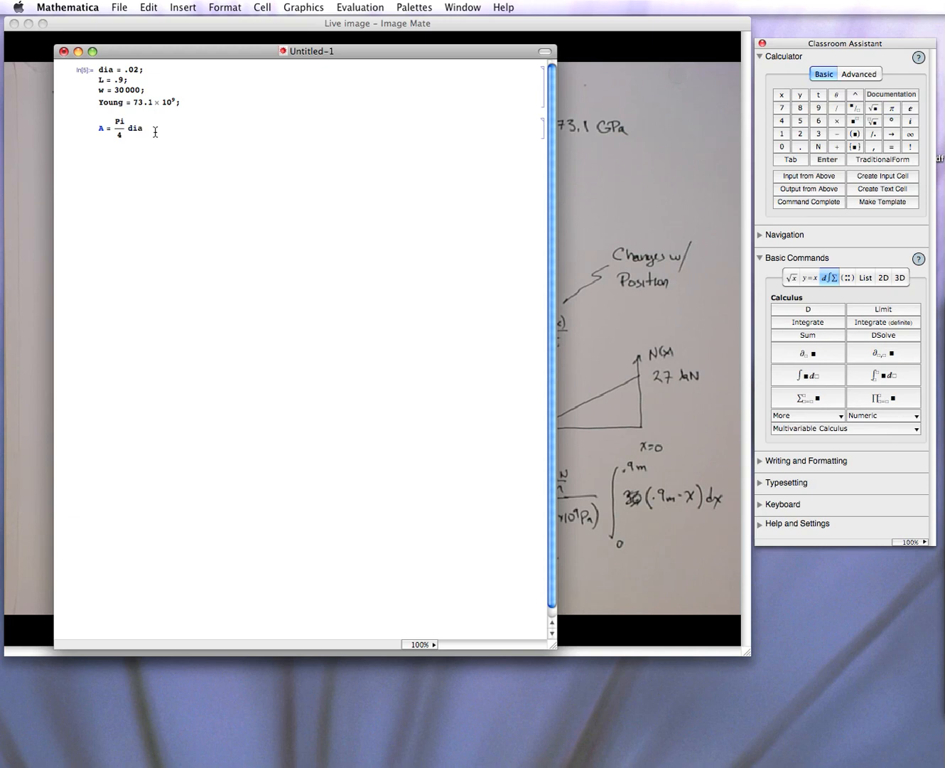
{"action": "type", "text": "l"}
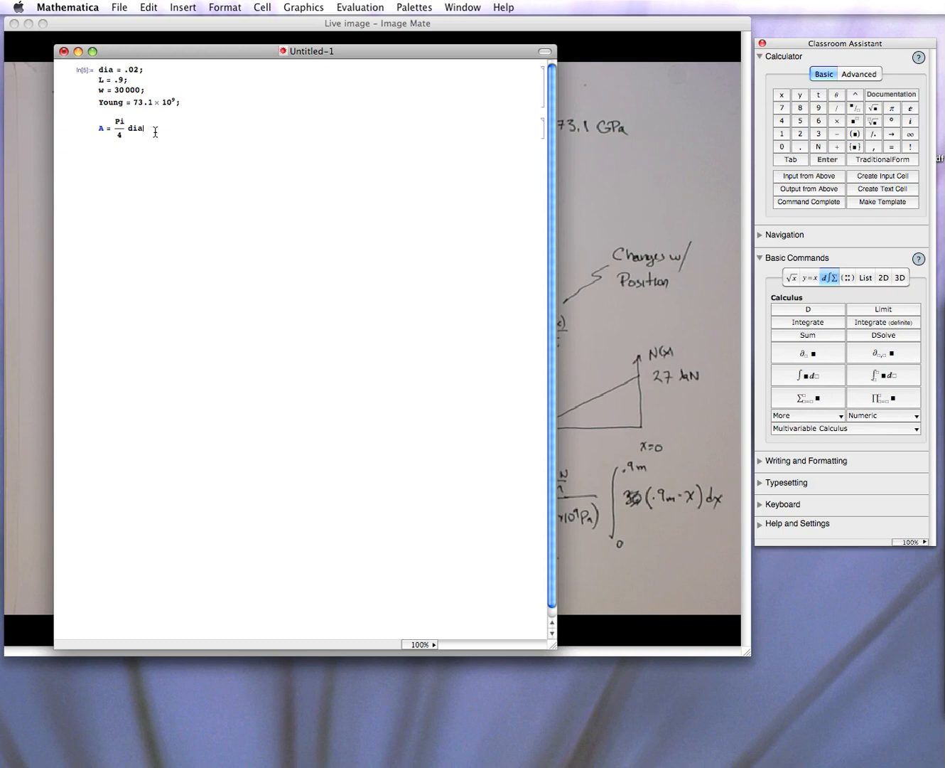
{"action": "type", "text": "^2"}
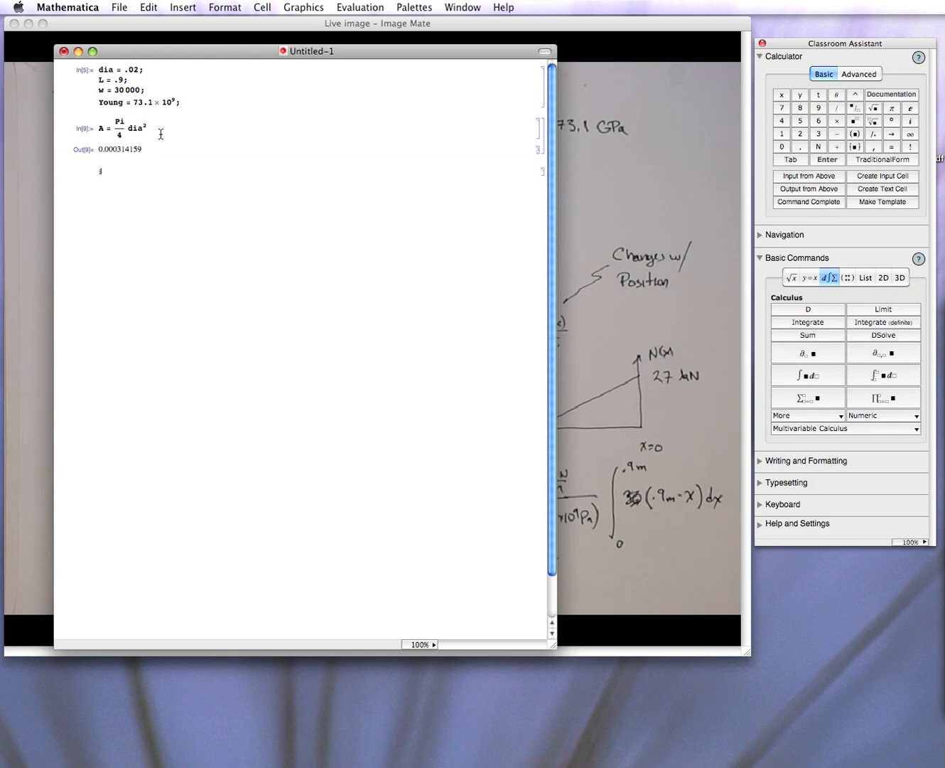
{"action": "type", "text": ":del"}
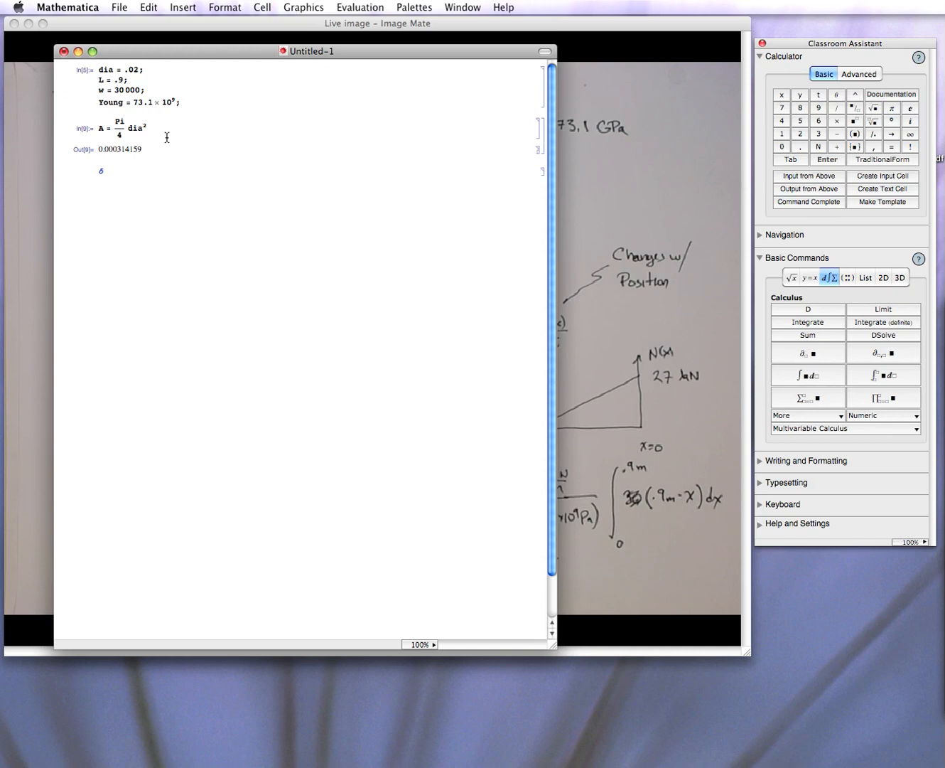
- Define δ as the integral from 0 to L of F/(A Young) using the integral template
{"action": "type", "text": "="}
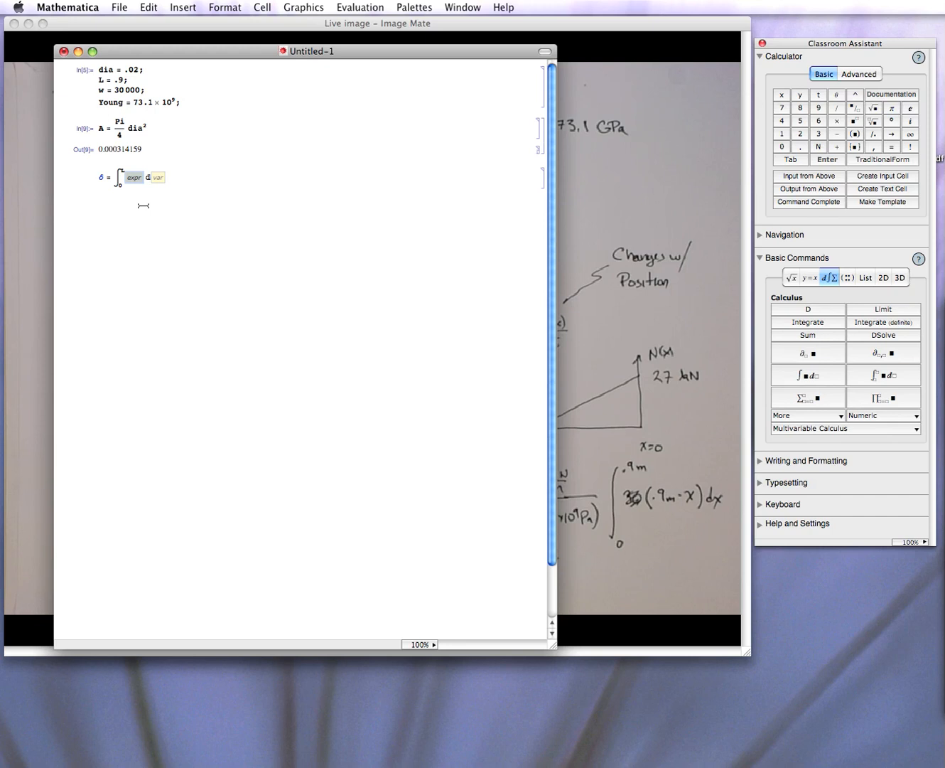
{"action": "type", "text": "F/□"}
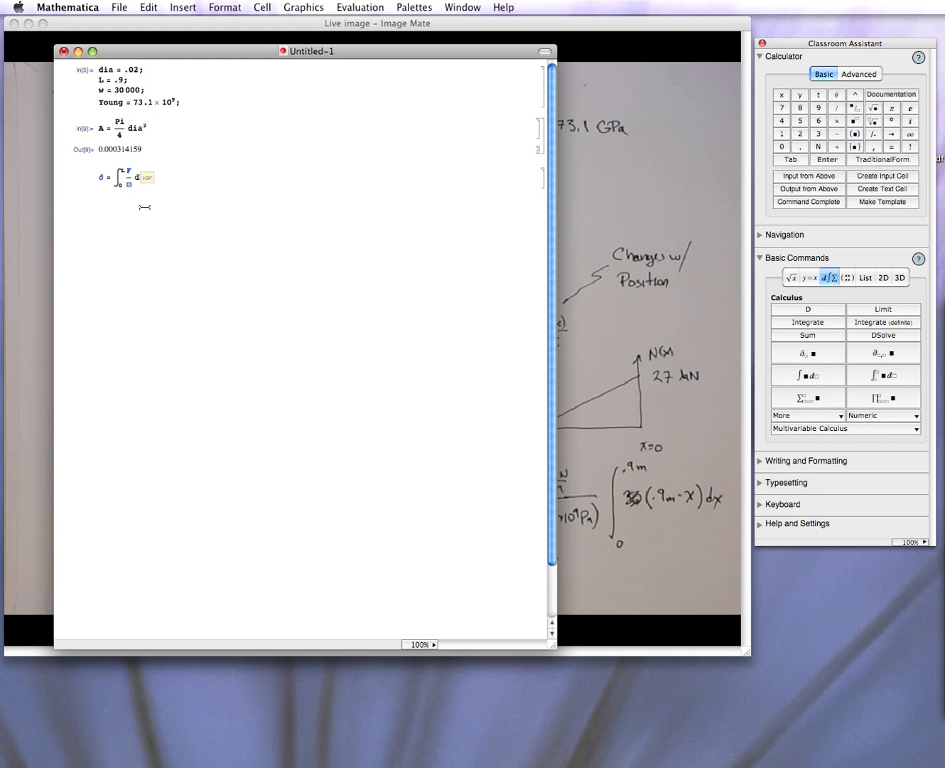
{"action": "type", "text": "A"}
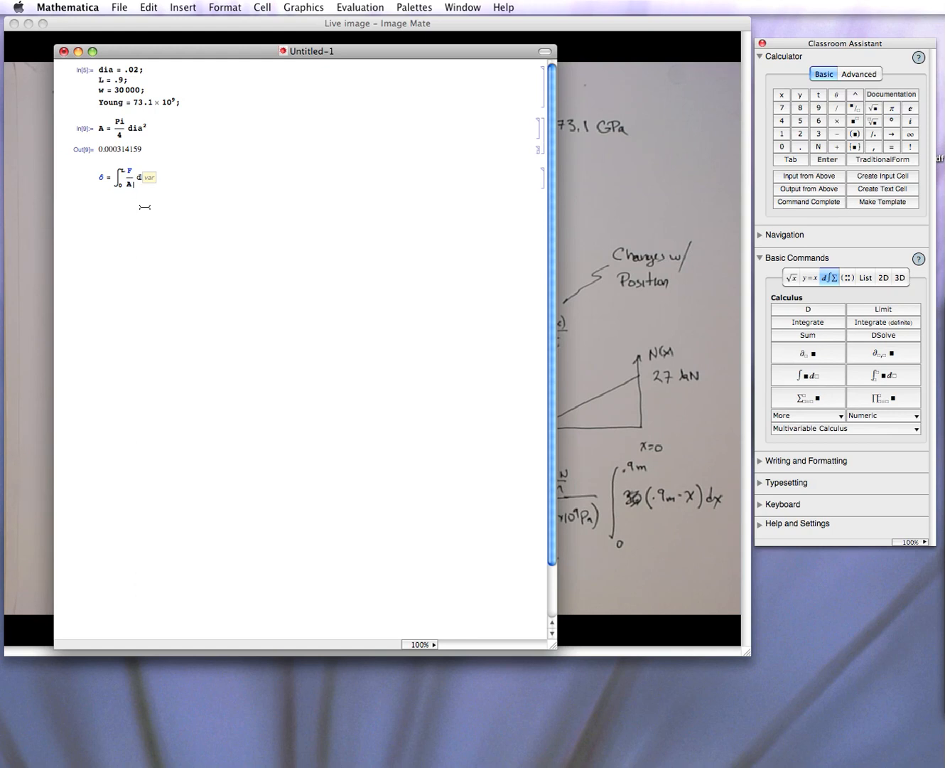
{"action": "type", "text": "Young dx"}
{"action": "type", "text": "F ="}
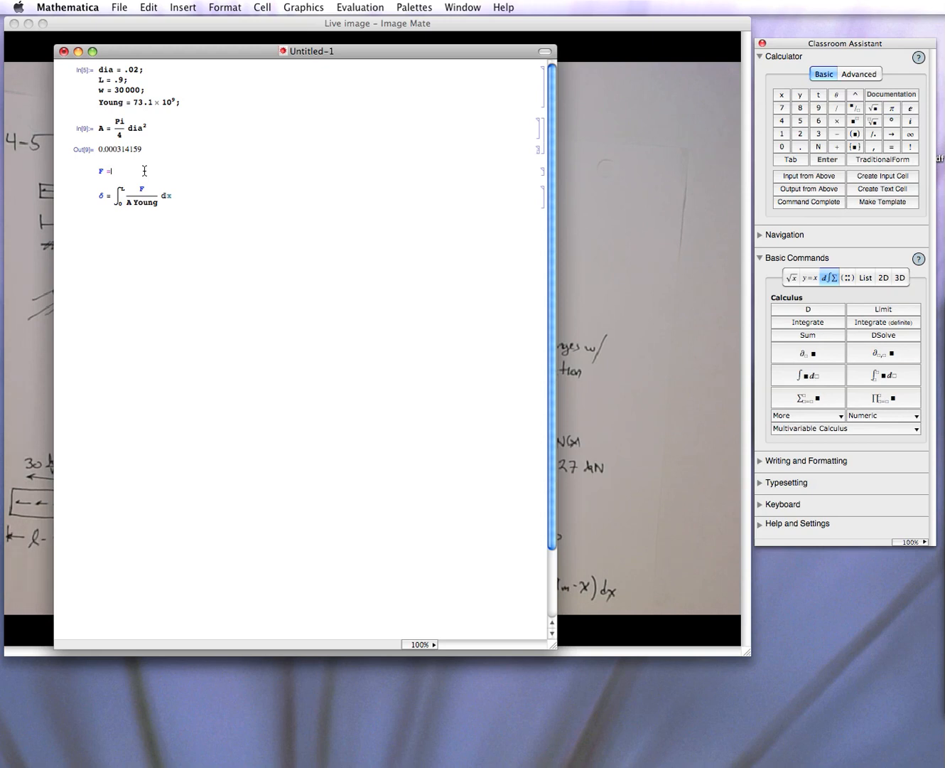
- Define the force F = w (L − x) in a cell above the elongation integral
{"action": "type", "text": "w"}
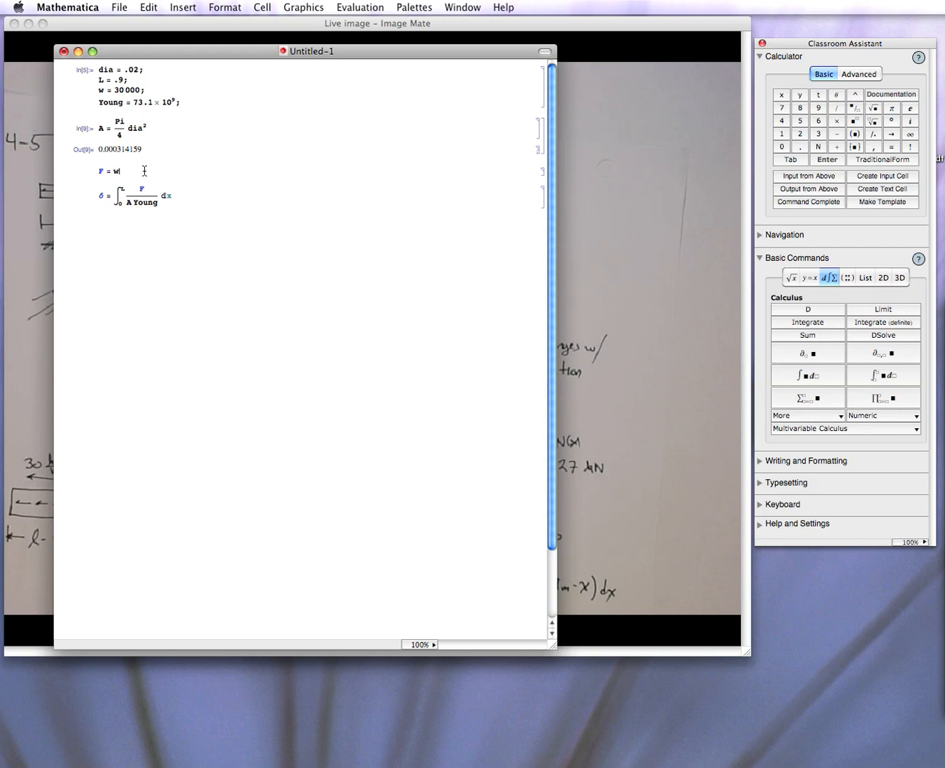
{"action": "type", "text": "(L - x"}
{"action": "type", "text": "Mathematica"}
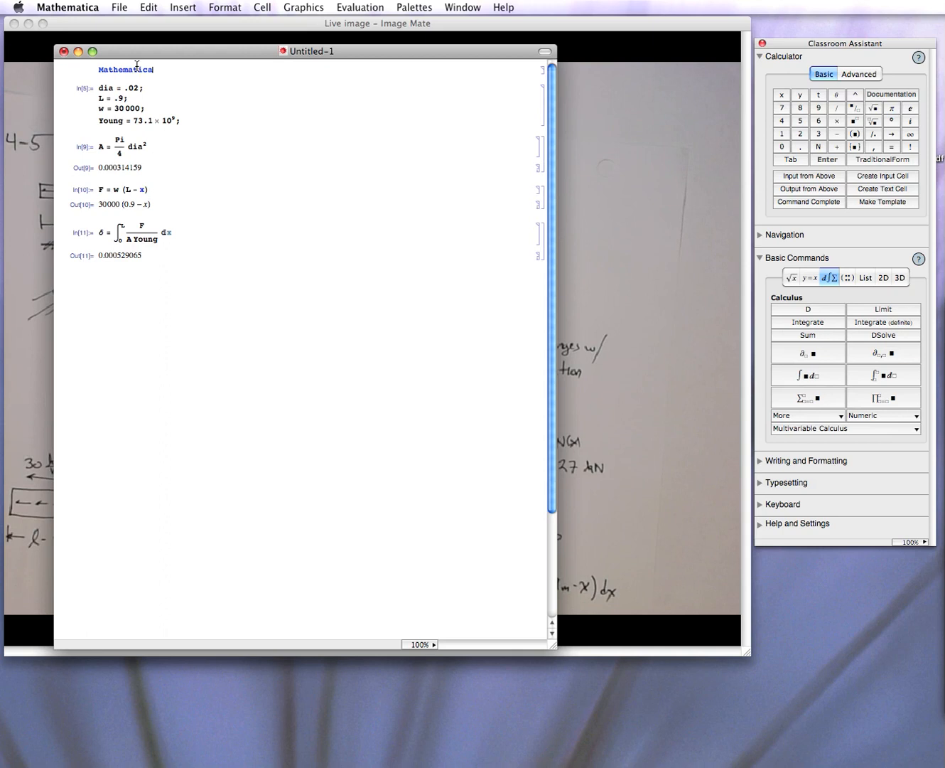
- Enter the heading Mathematica Solution for Problem F4 - 5 in Hibbeler "Mechanics of Materials"
{"action": "type", "text": "So"}
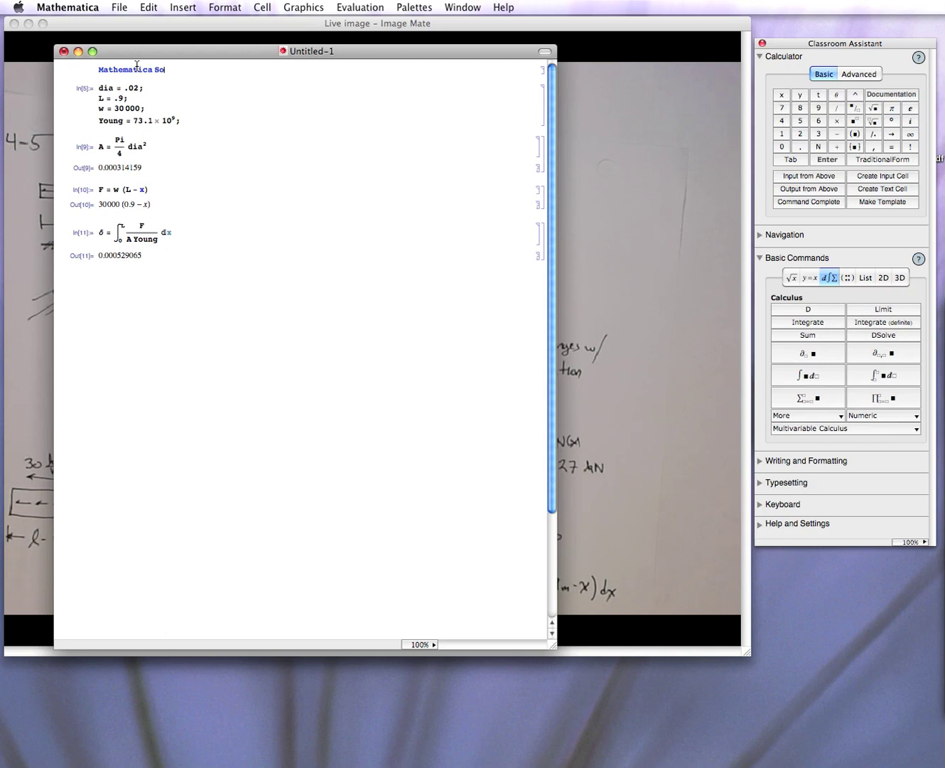
{"action": "type", "text": "lution for"}
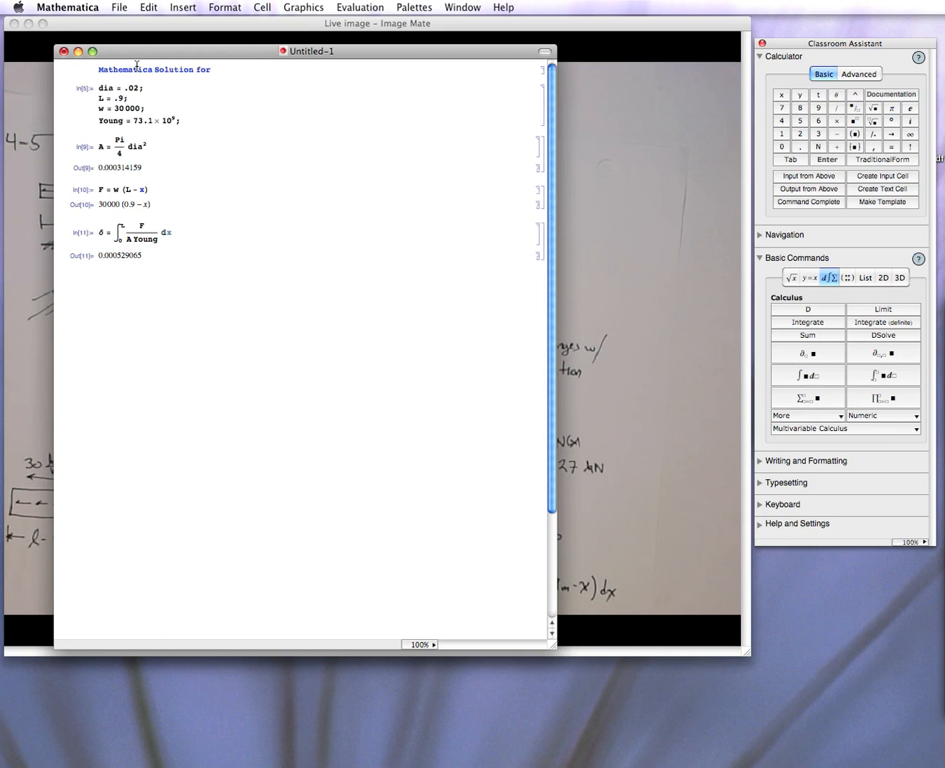
{"action": "type", "text": "Problem F"}
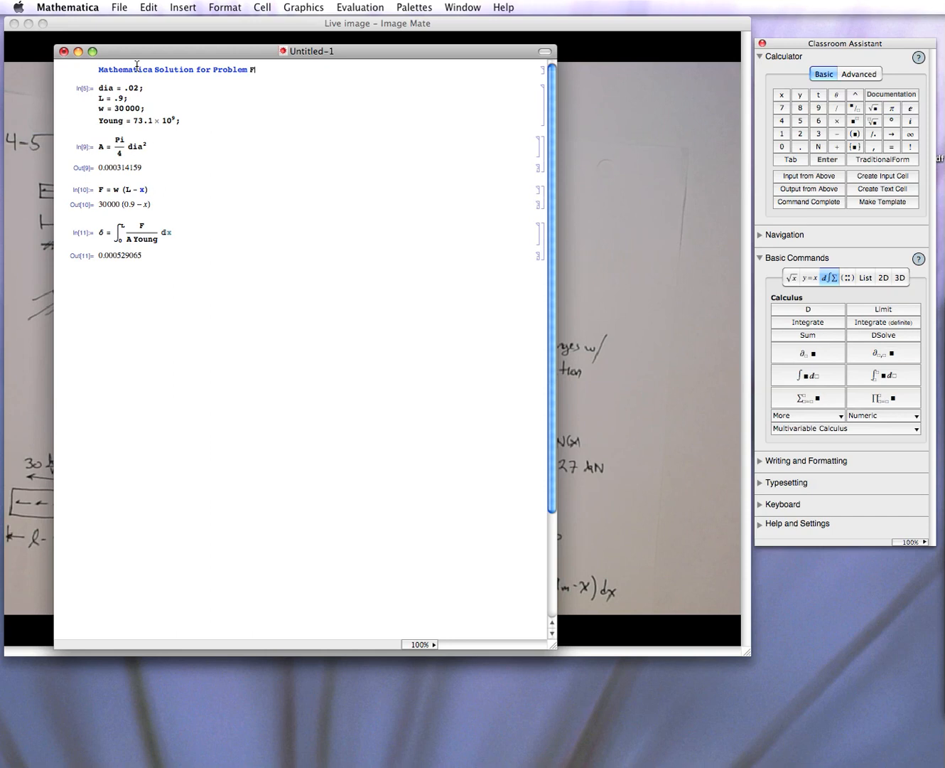
{"action": "type", "text": "4"}
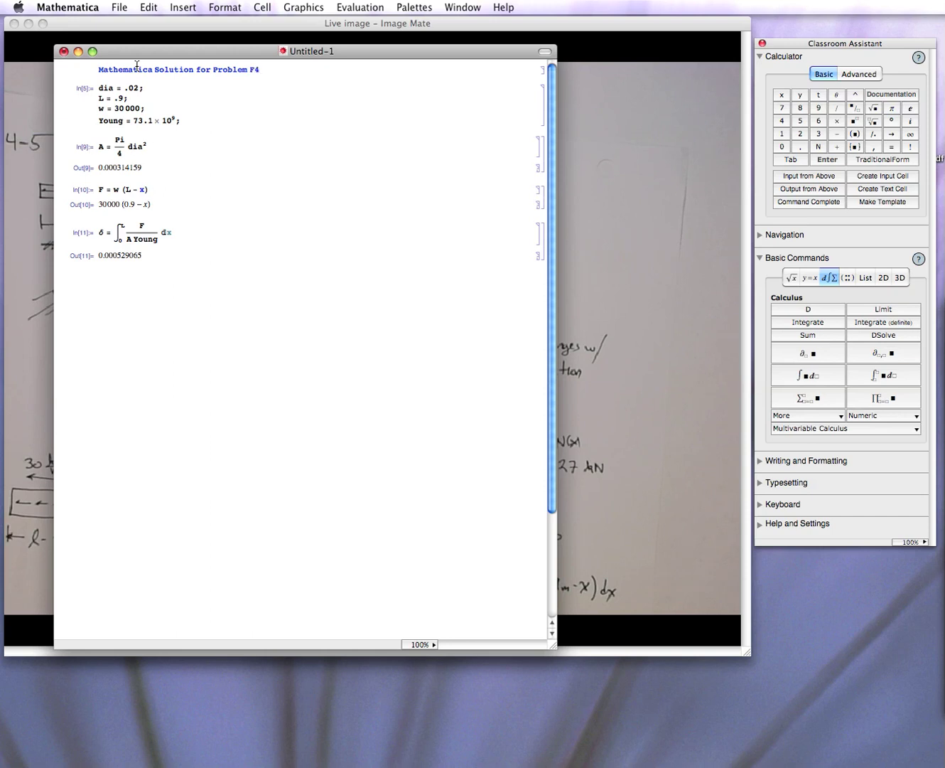
{"action": "type", "text": "- 5 in Hibbeler"}
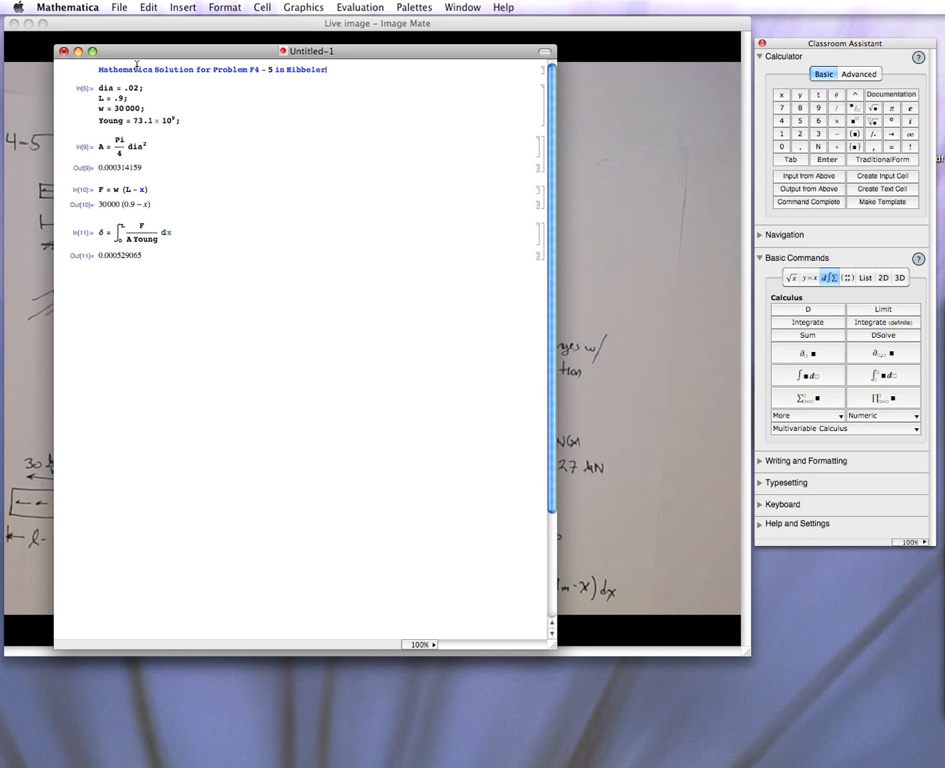
{"action": "type", "text": "\"Mechanics of Materials"}
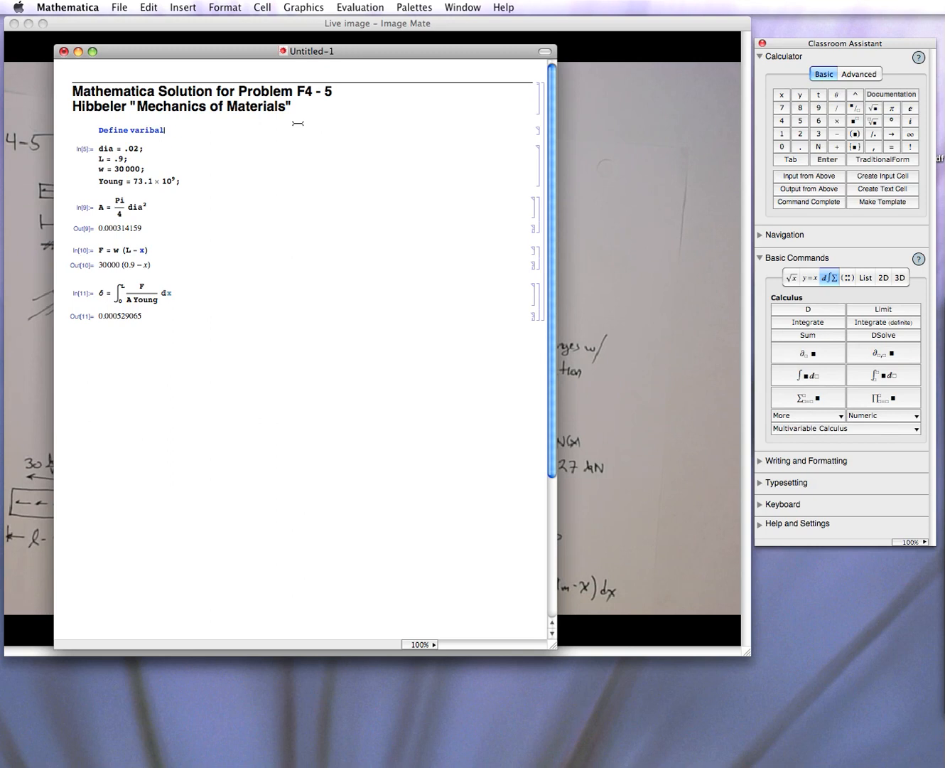
- Add Text-style notes "Define variables" and "Compute the cross sectional area" above their inputs
{"action": "type", "text": "v"}
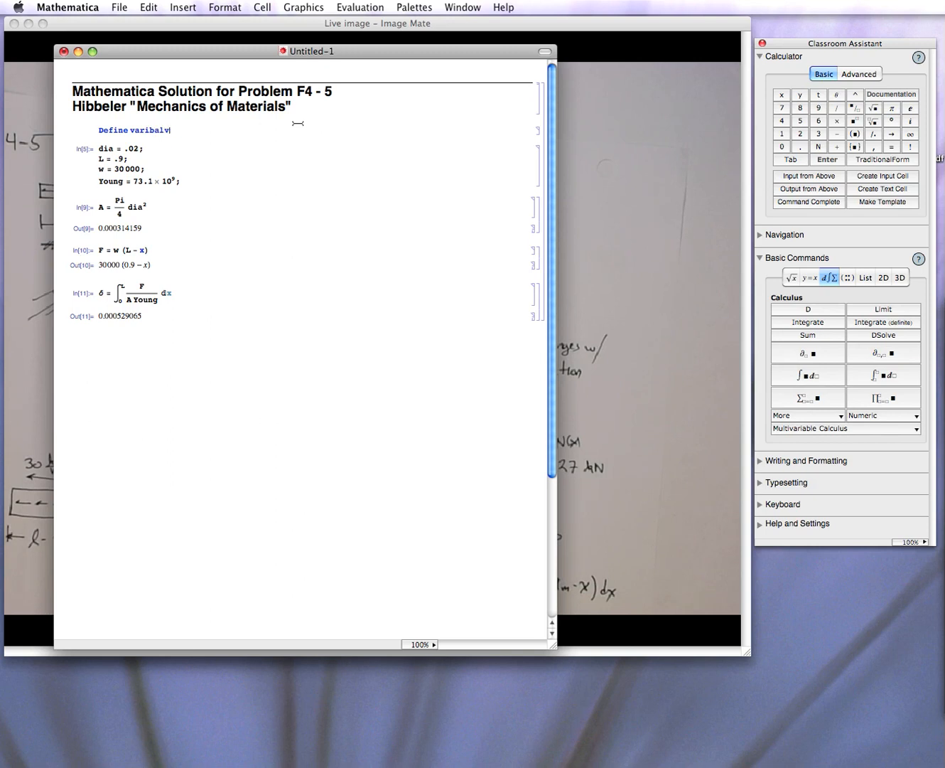
{"action": "key", "text": "Backspace"}
{"action": "type", "text": "Compute the cor"}
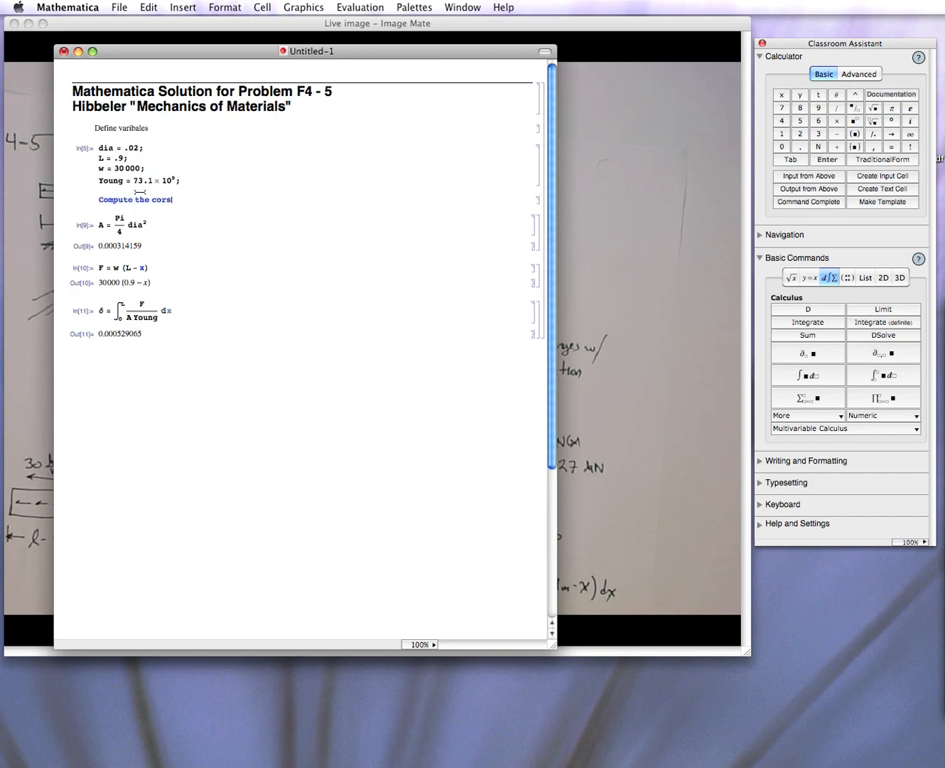
{"action": "type", "text": "s"}
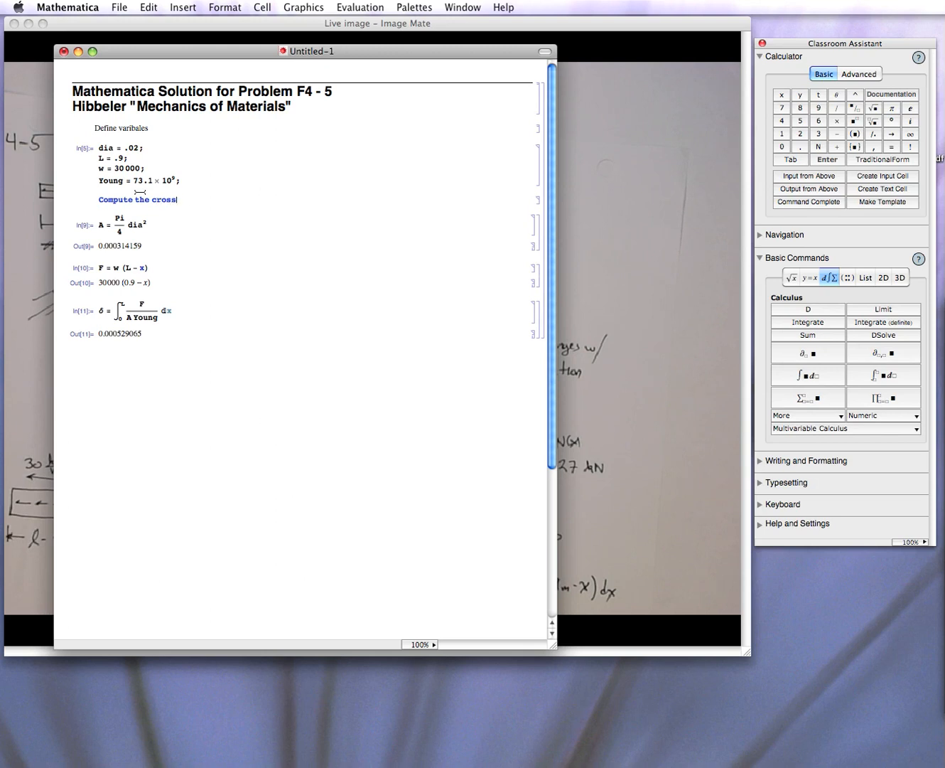
{"action": "type", "text": "sectional area"}
{"action": "type", "text": "Compute"}
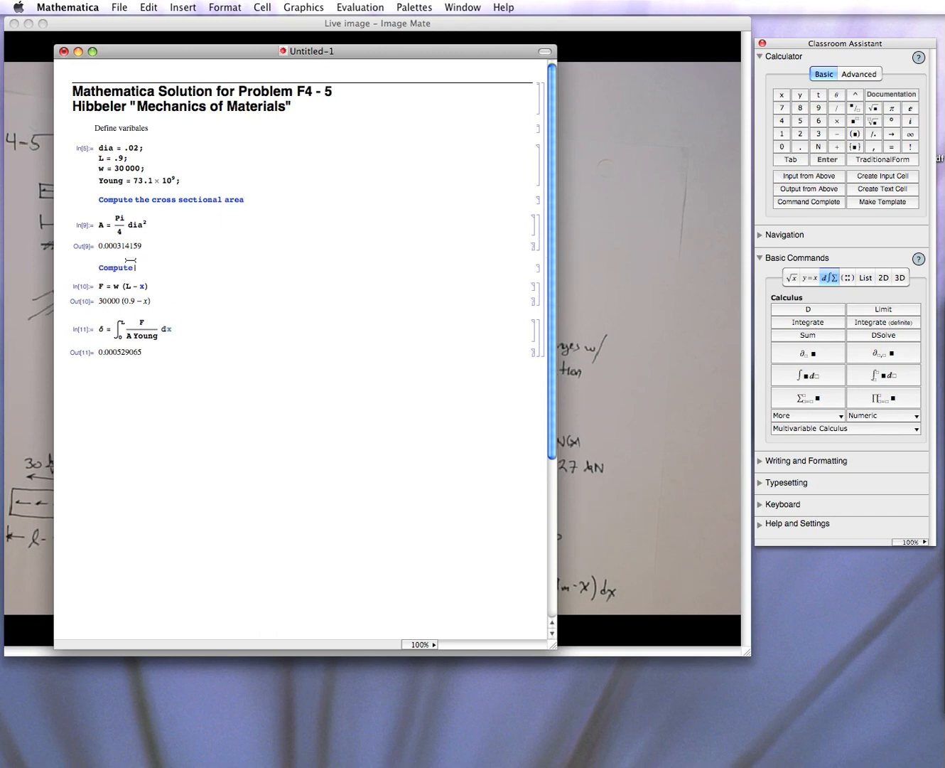
- Add notes "Compute the internal reaction force" and "Find the elongation" above the remaining inputs
{"action": "type", "text": "the"}
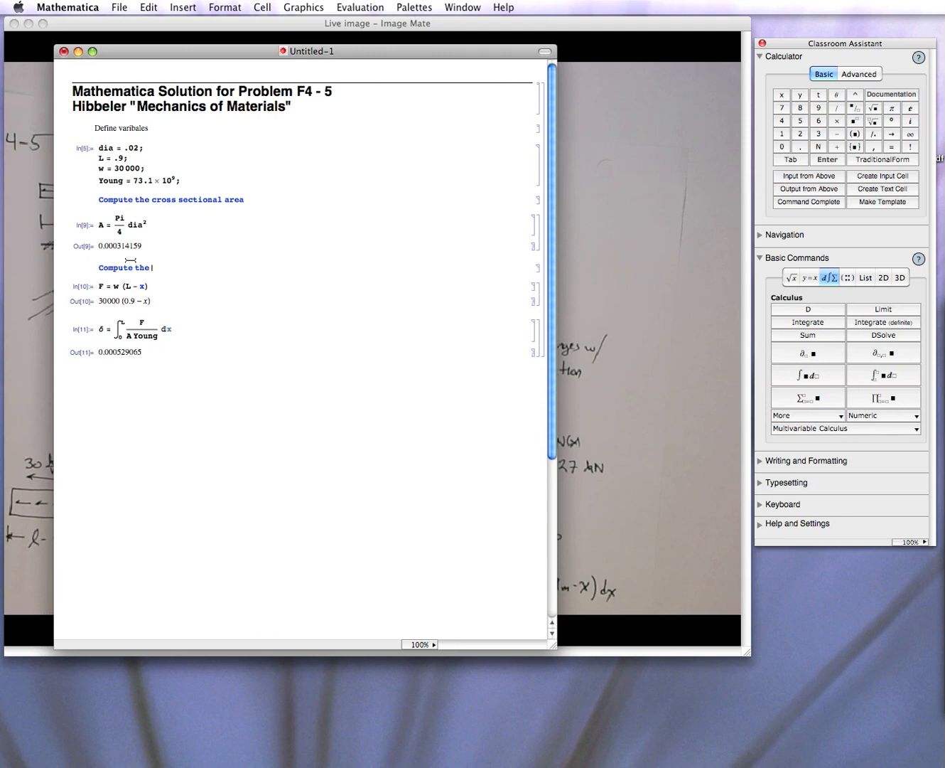
{"action": "type", "text": "internal reaction force"}
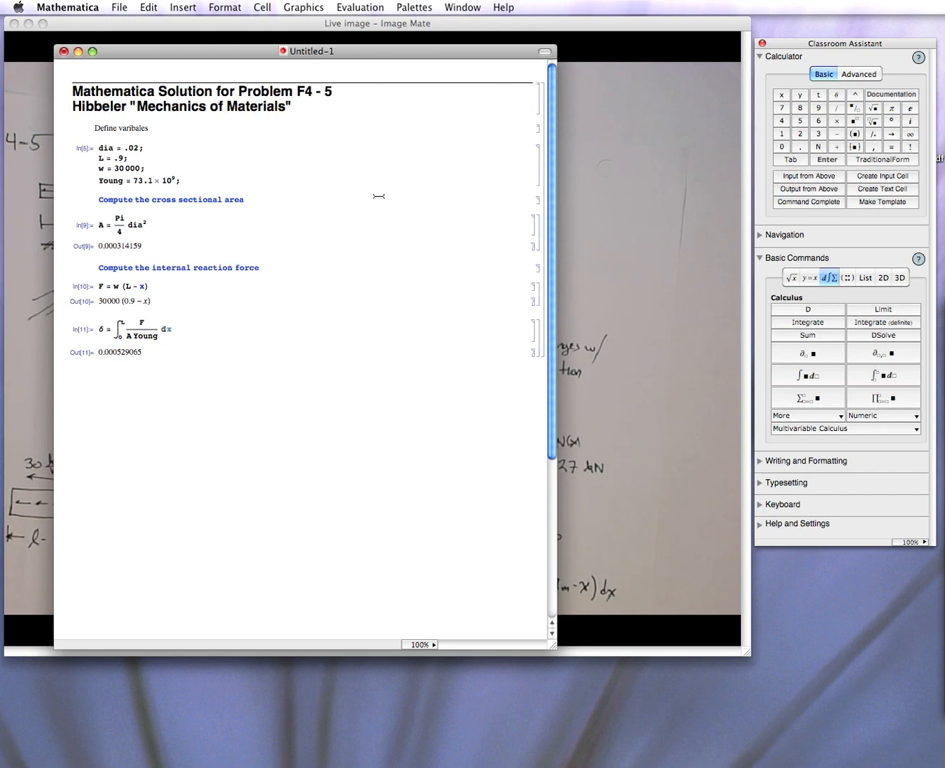
{"action": "mouse_move", "coordinate": [537, 202]}
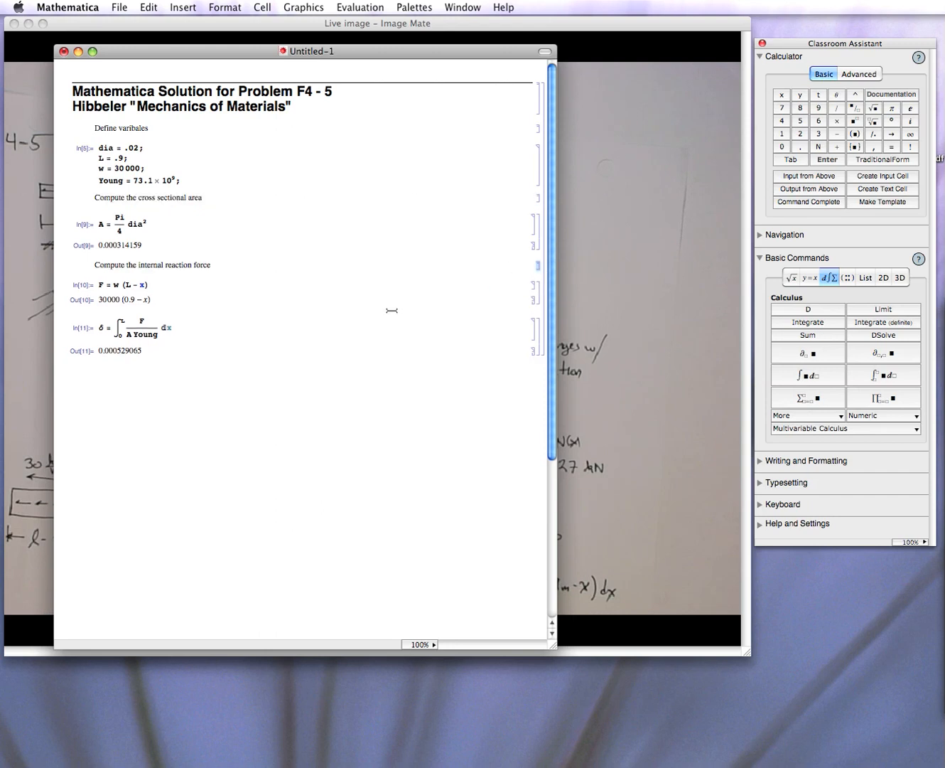
{"action": "type", "text": "Fin"}
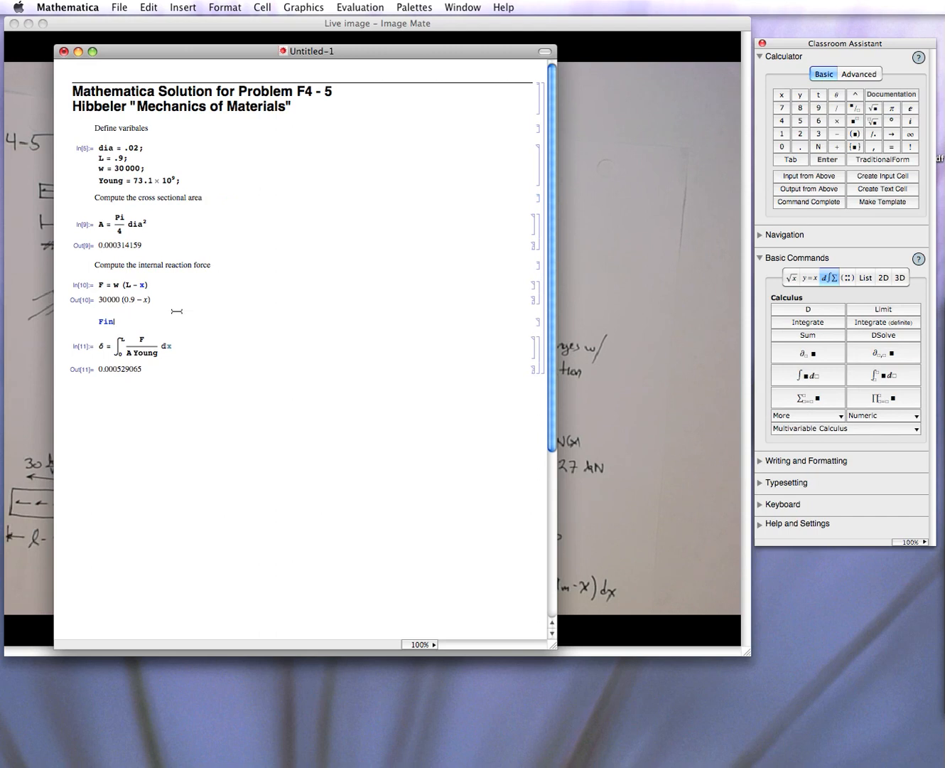
{"action": "type", "text": "teh elongat"}
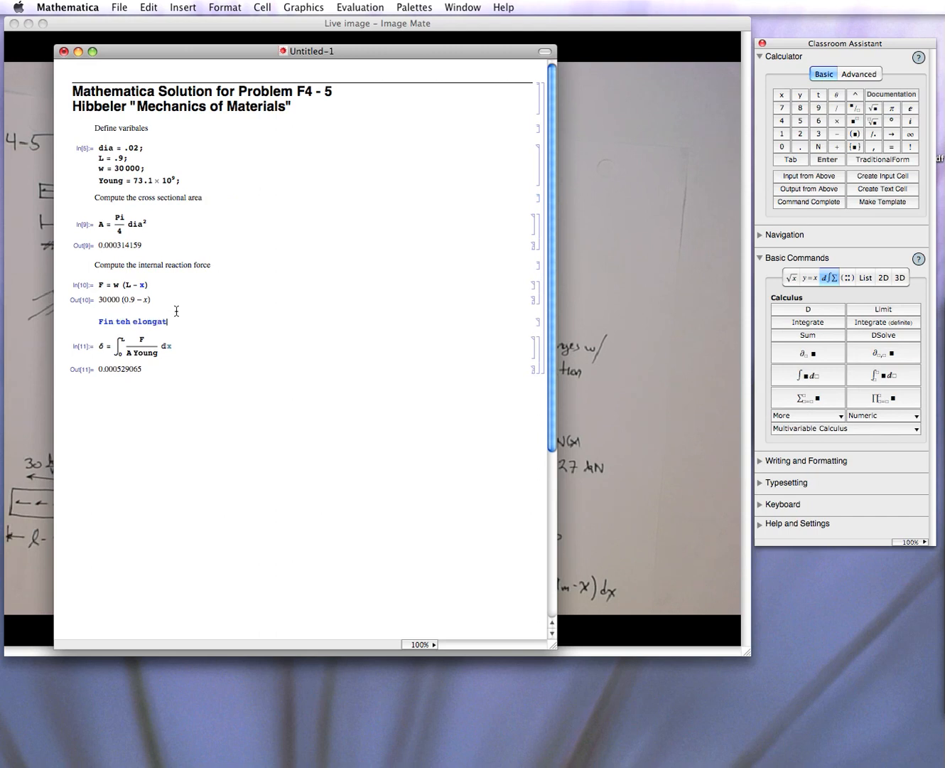
{"action": "type", "text": "ion"}
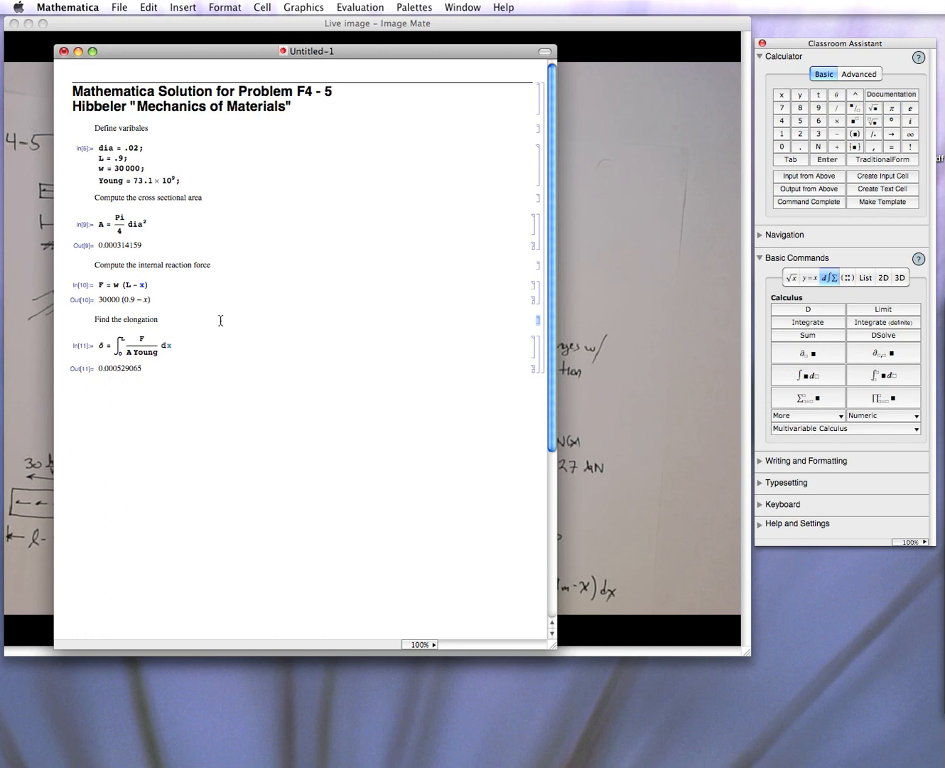
{"action": "mouse_move", "coordinate": [246, 332]}
{"action": "type", "text": " Sin[x]"}
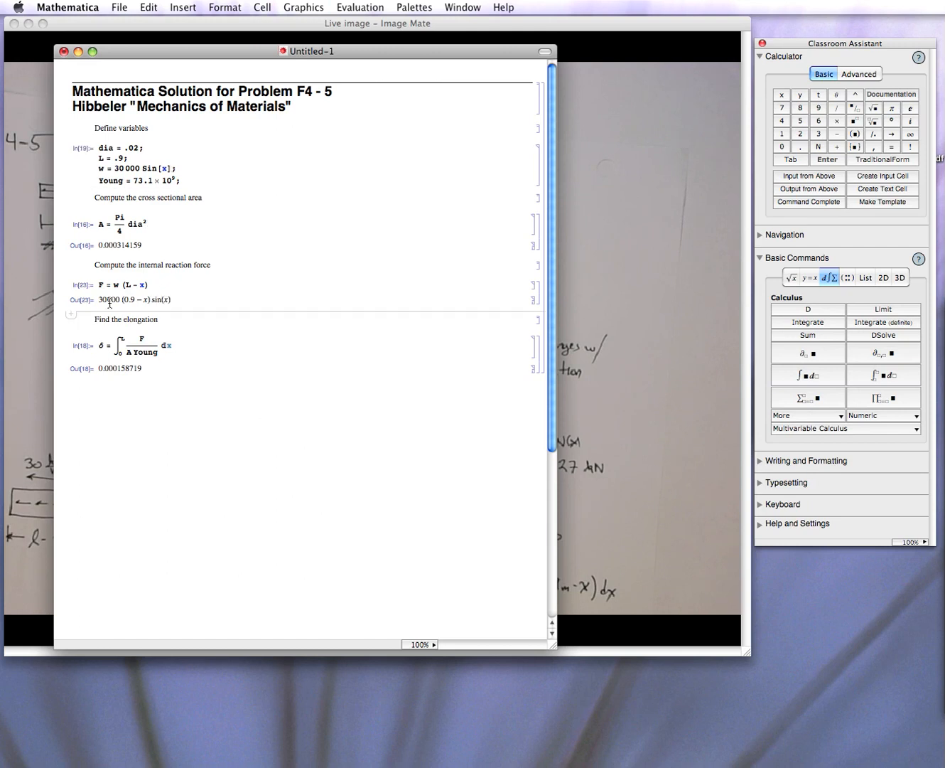
{"action": "mouse_move", "coordinate": [99, 307]}
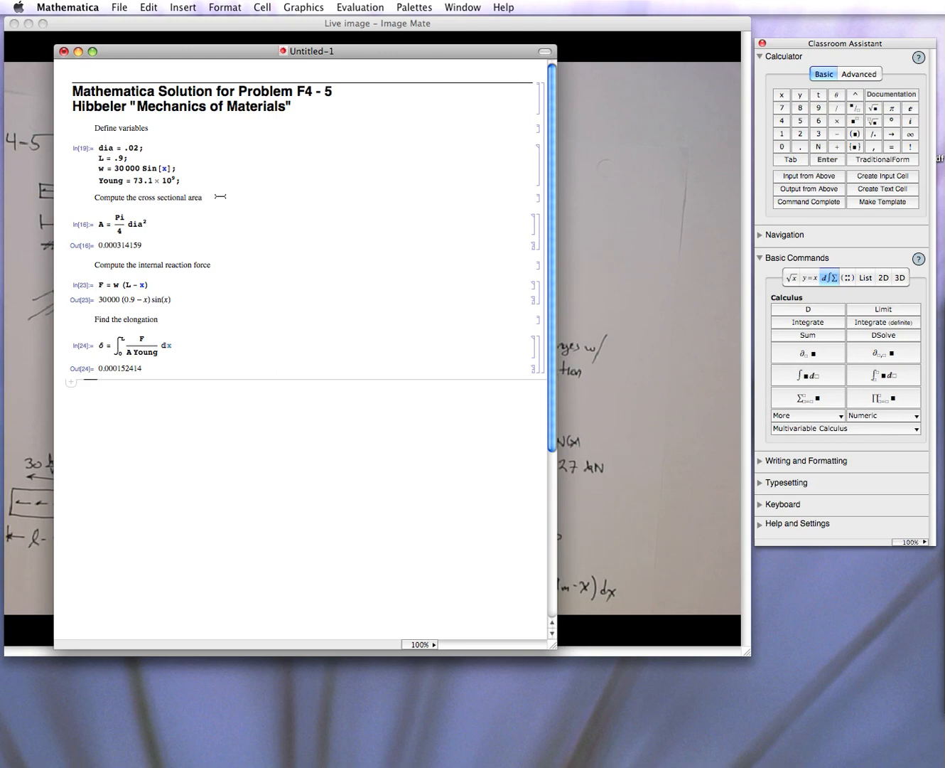
{"action": "mouse_move", "coordinate": [247, 216]}
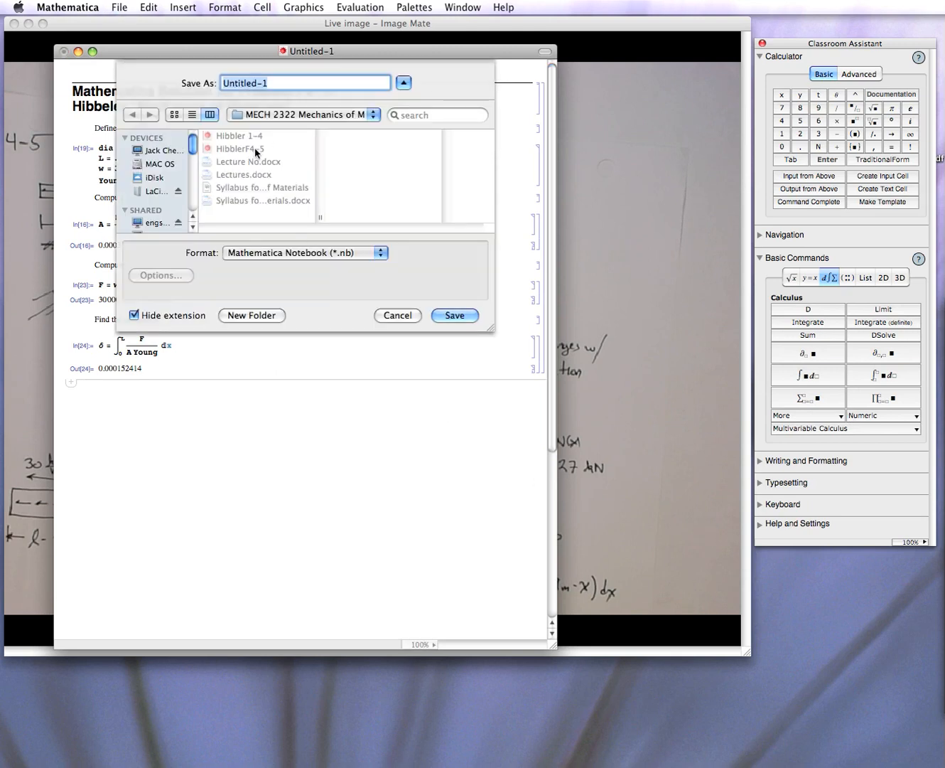
- Save the notebook under the existing name HibblerF4-5
{"action": "left_click", "coordinate": [240, 148]}
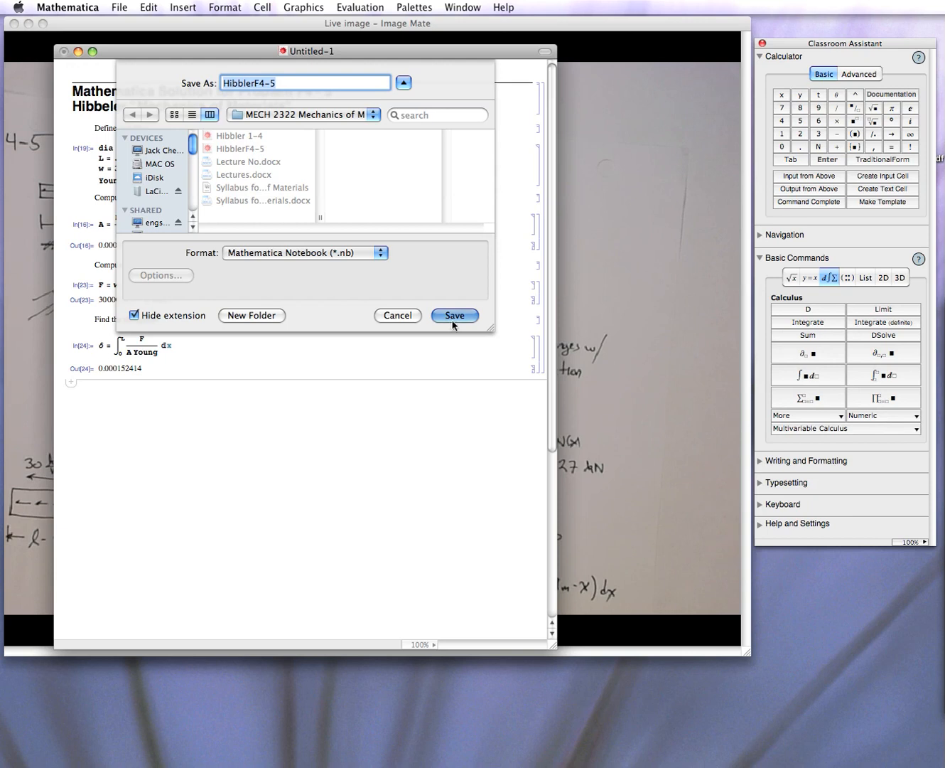
{"action": "left_click", "coordinate": [454, 316]}
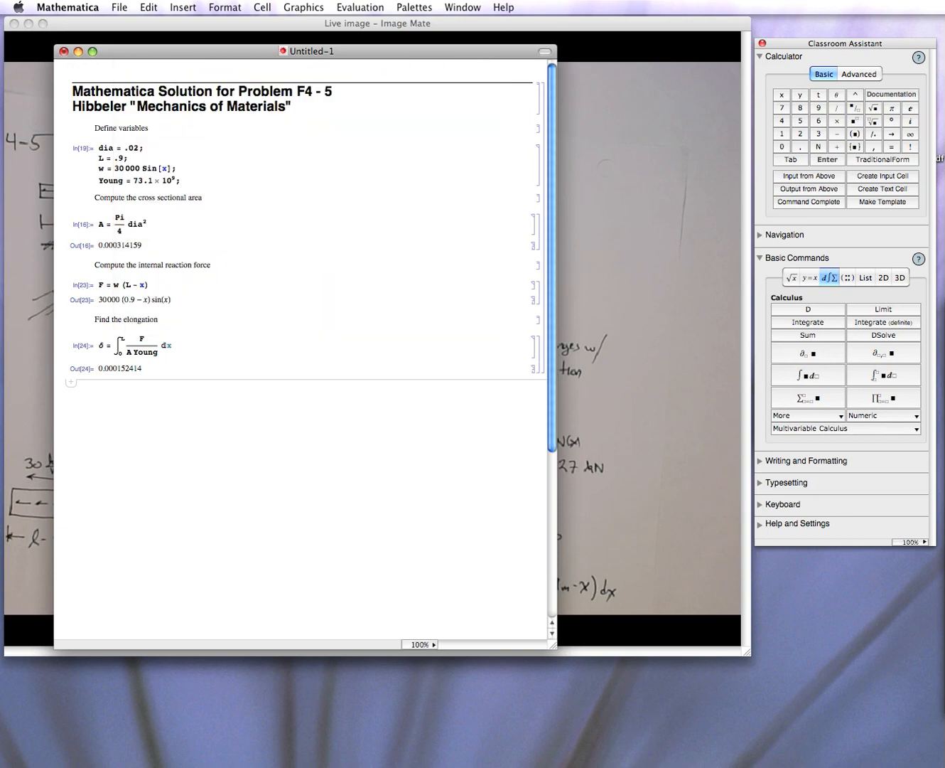